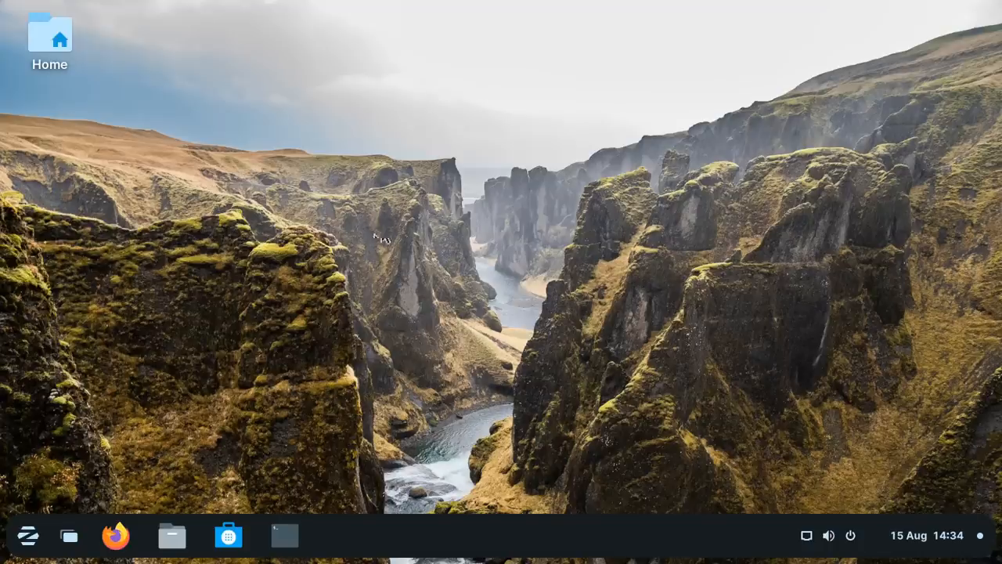
mouse_move(461, 285)
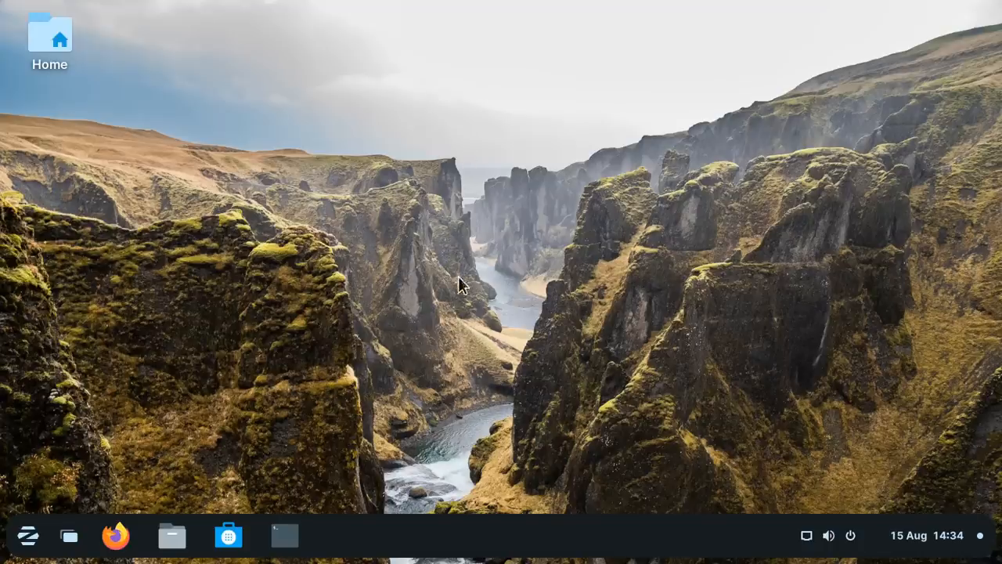
mouse_move(531, 272)
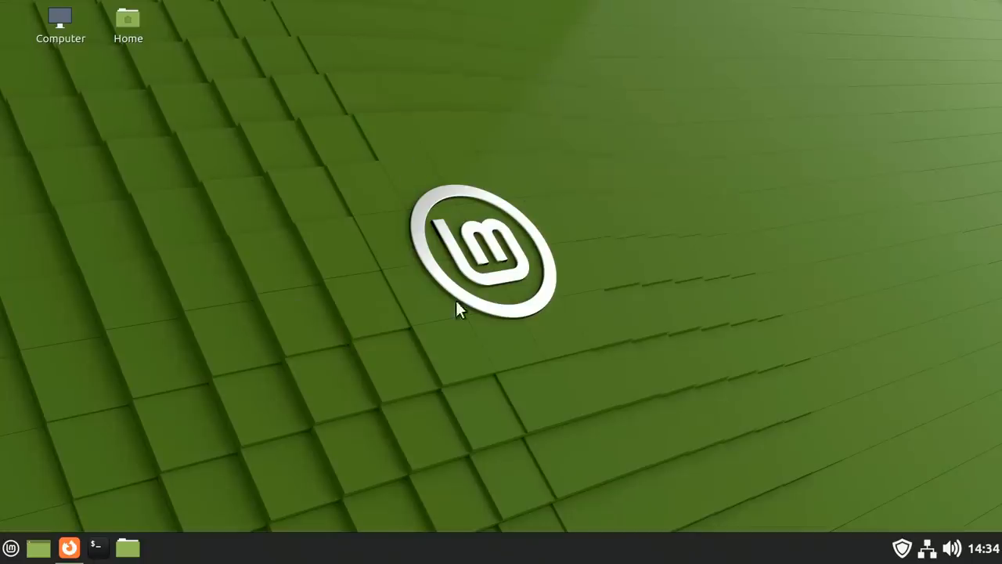
mouse_move(347, 435)
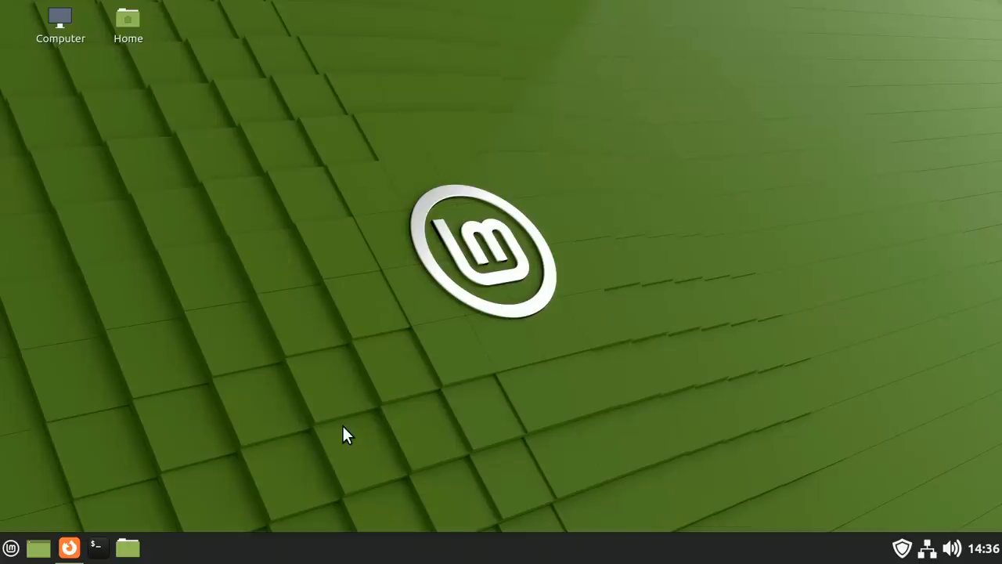
mouse_move(297, 391)
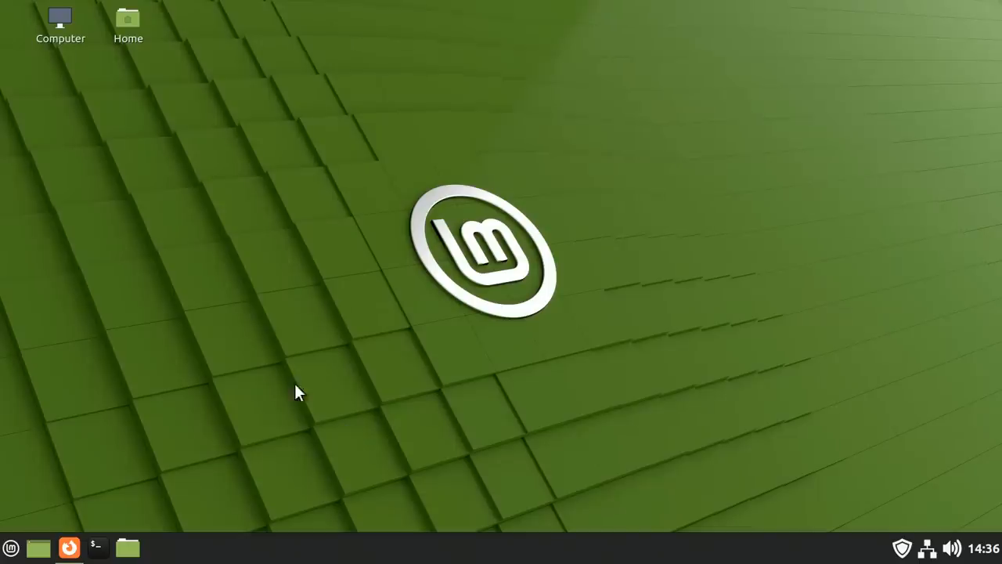
mouse_move(332, 332)
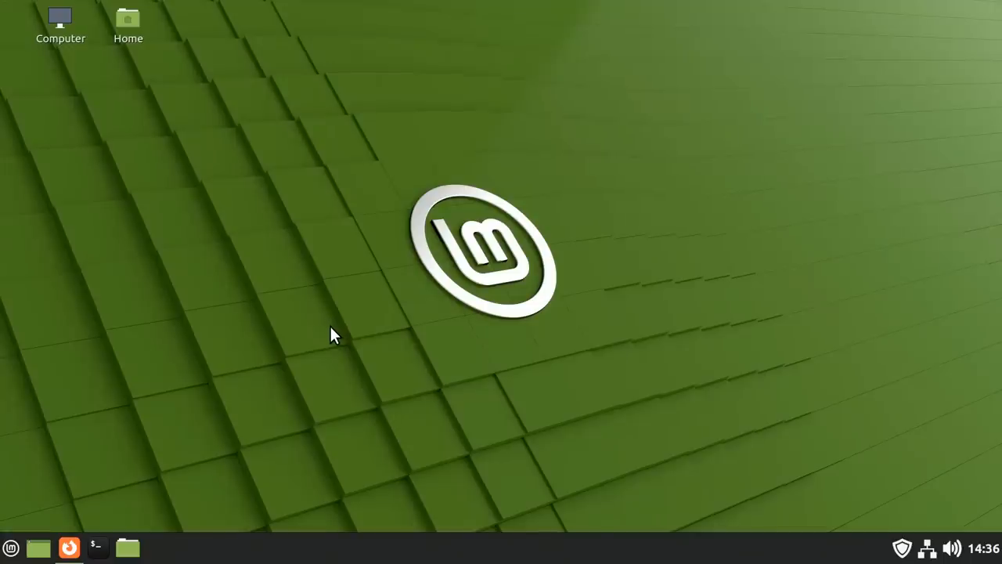
mouse_move(436, 179)
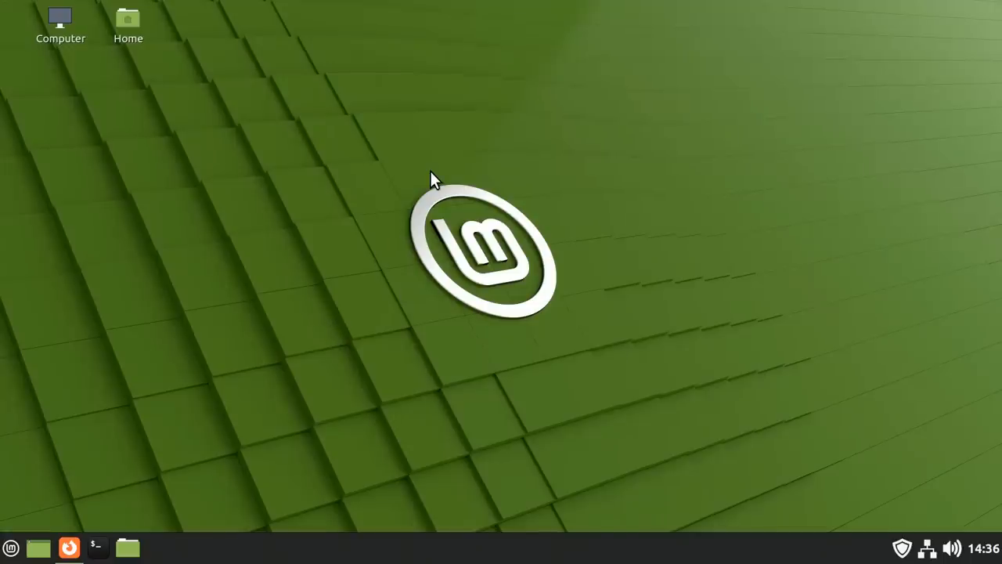
mouse_move(62, 479)
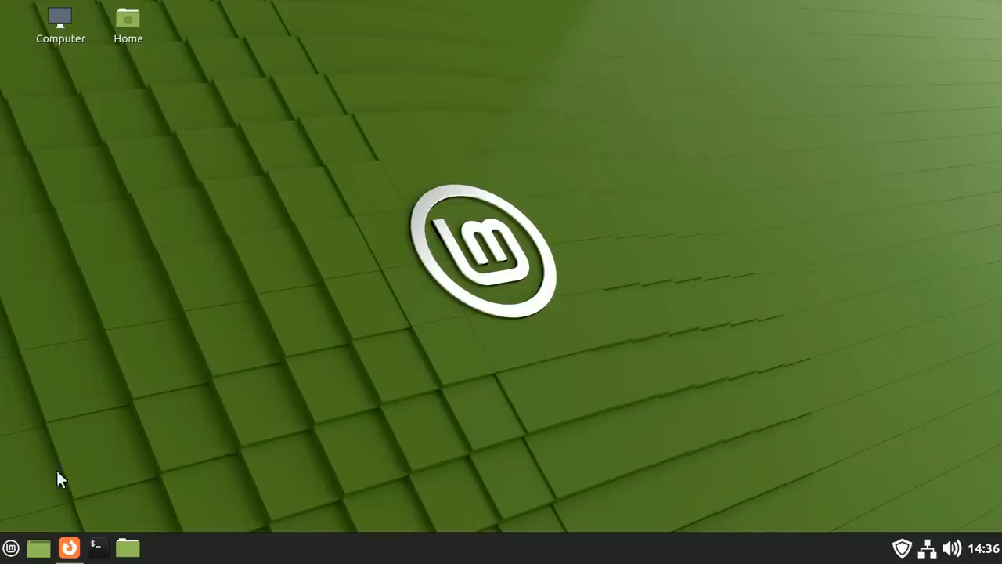
- Look through the installed applications, then switch to the Software store
click(9, 548)
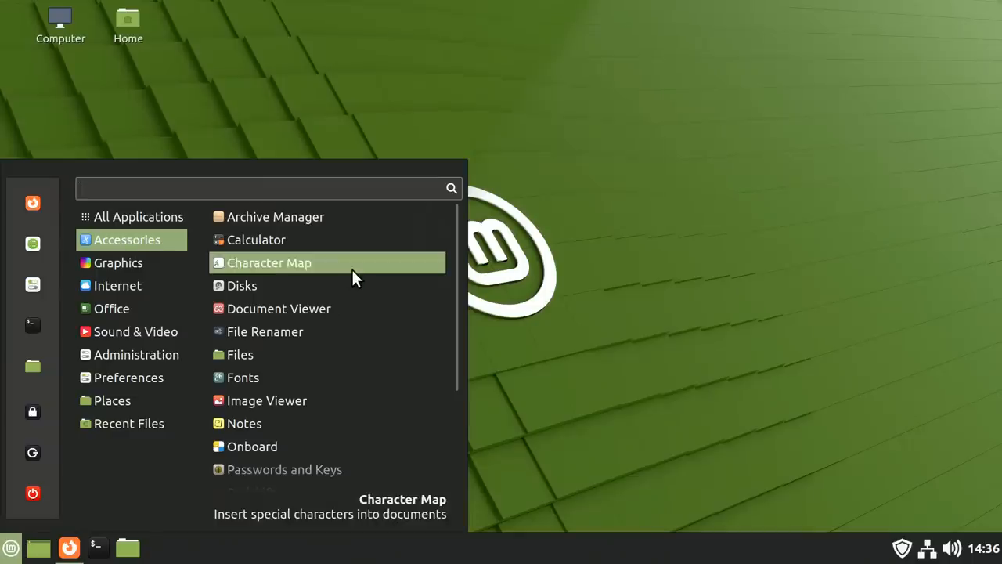
scroll(down, 3)
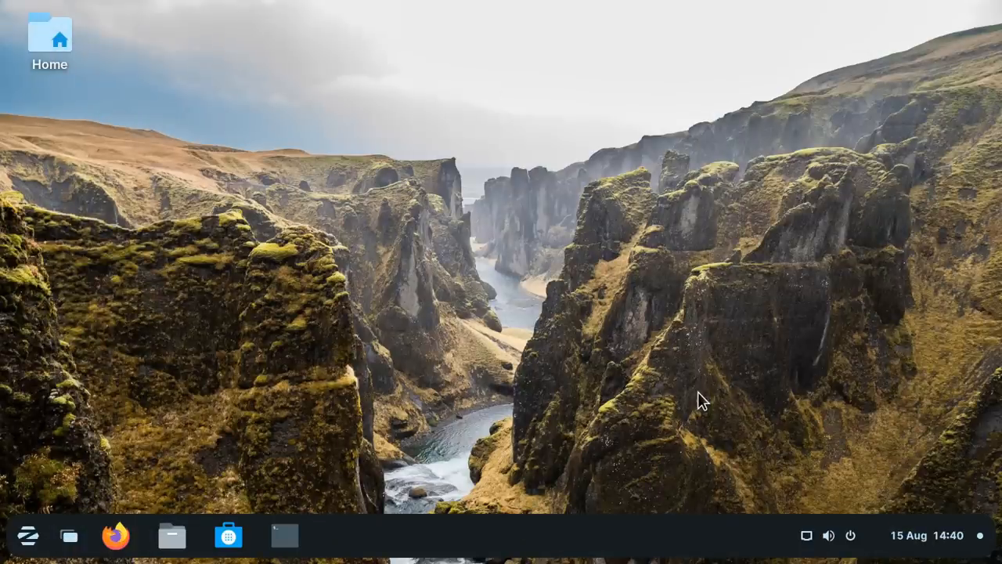
mouse_move(229, 535)
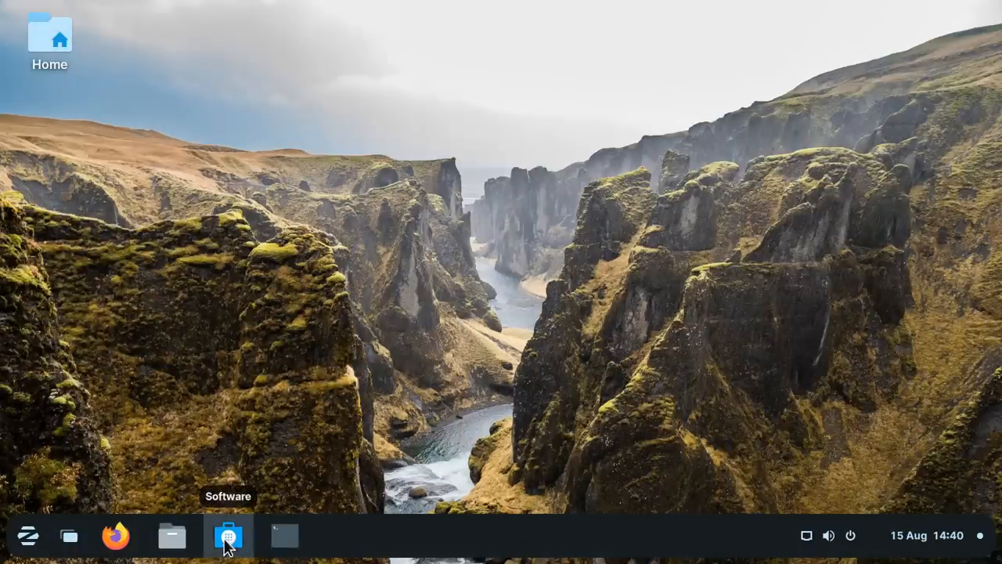
click(228, 535)
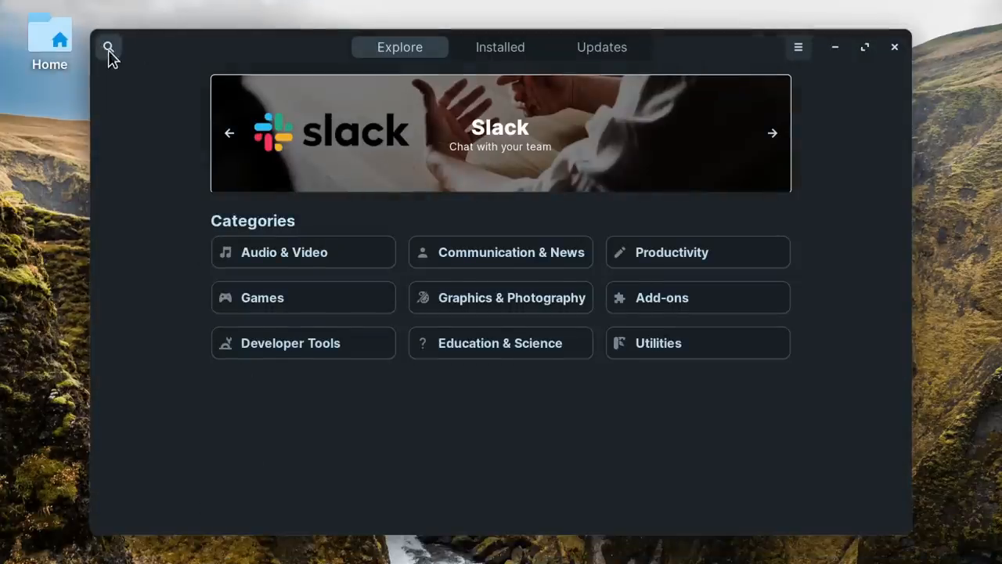
- Find Warpinator in the store by search and install it
click(108, 47)
text(warpinator)
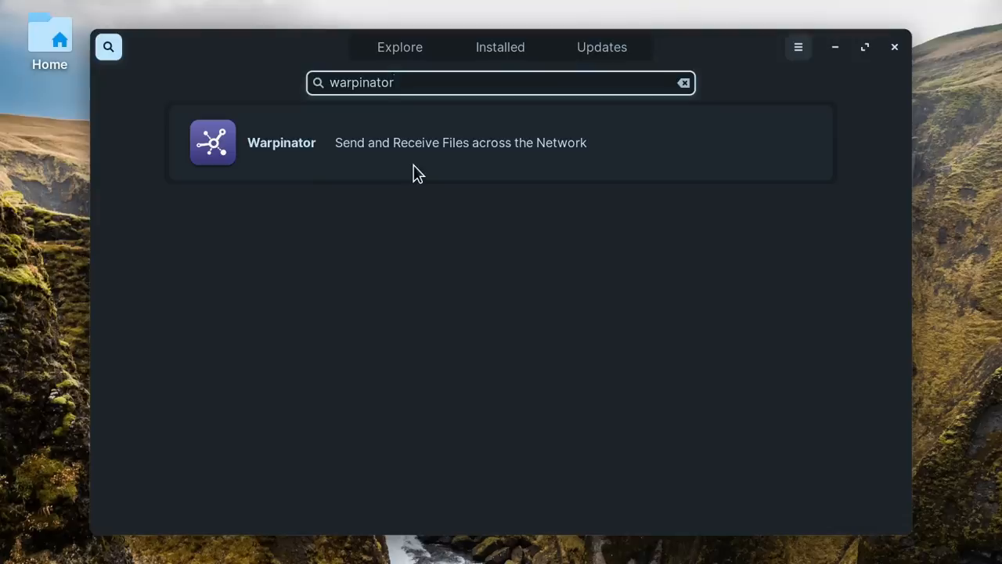
click(281, 143)
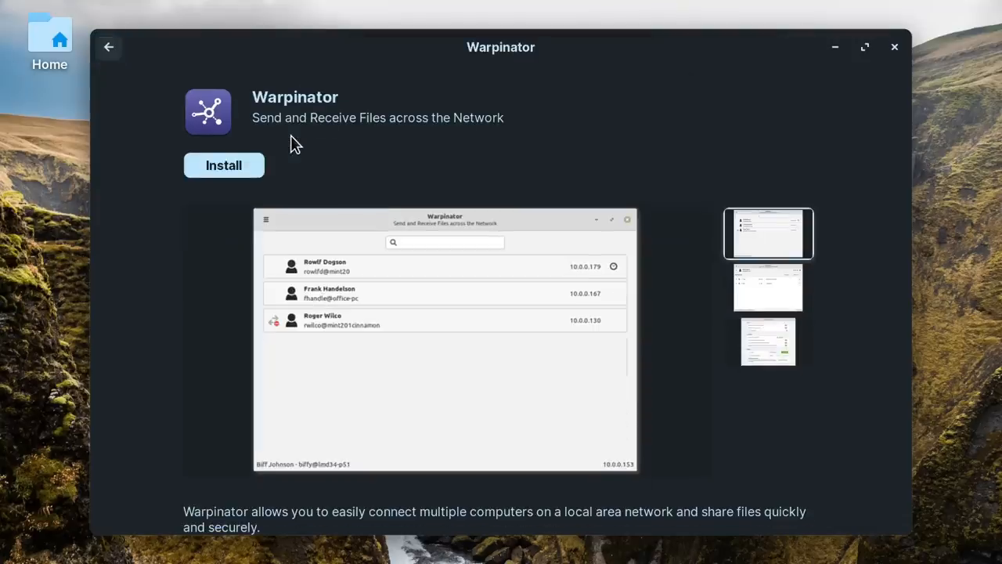
click(224, 165)
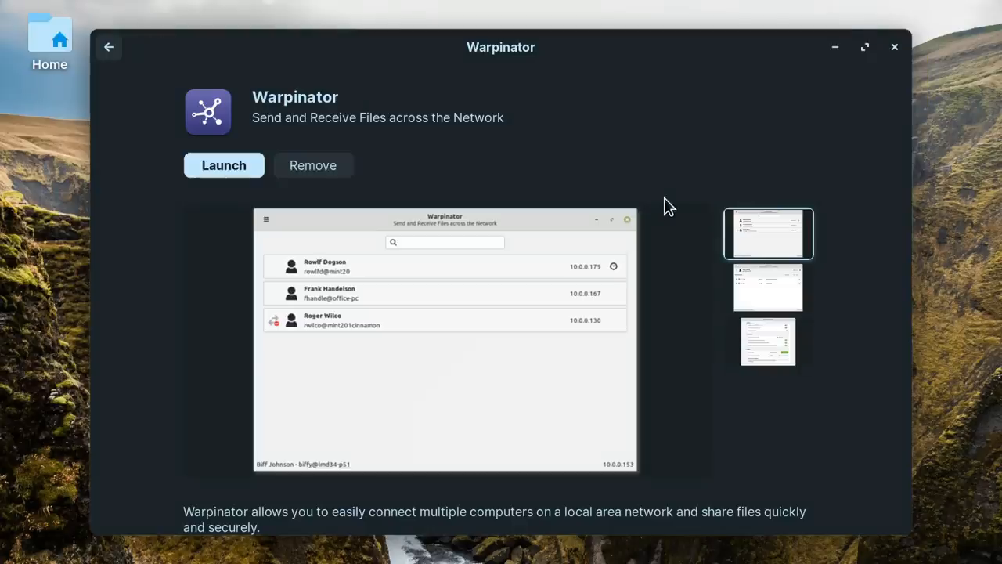
mouse_move(232, 197)
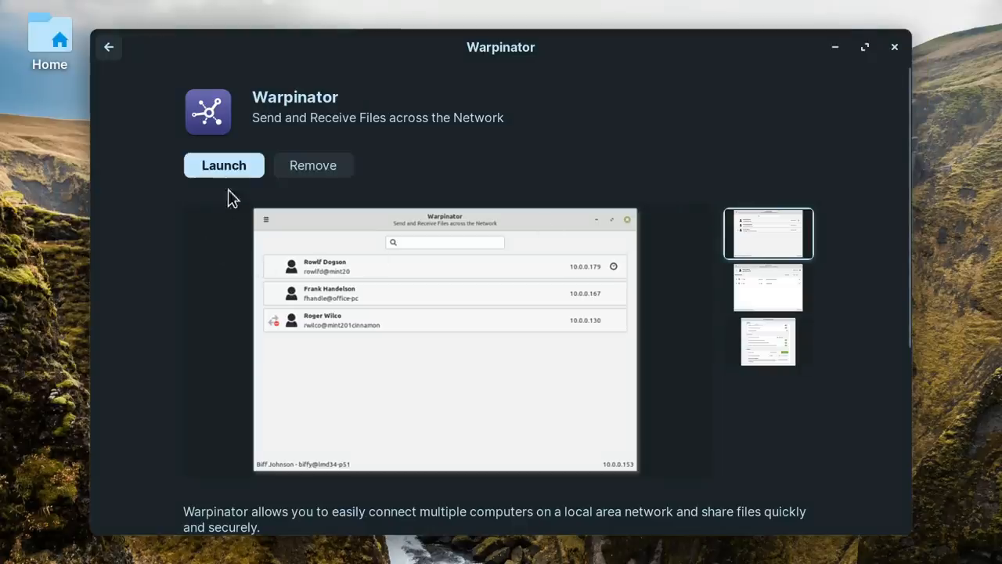
- Launch Warpinator and bring up the transfer page for the Zorin16 computer on Mint
click(224, 165)
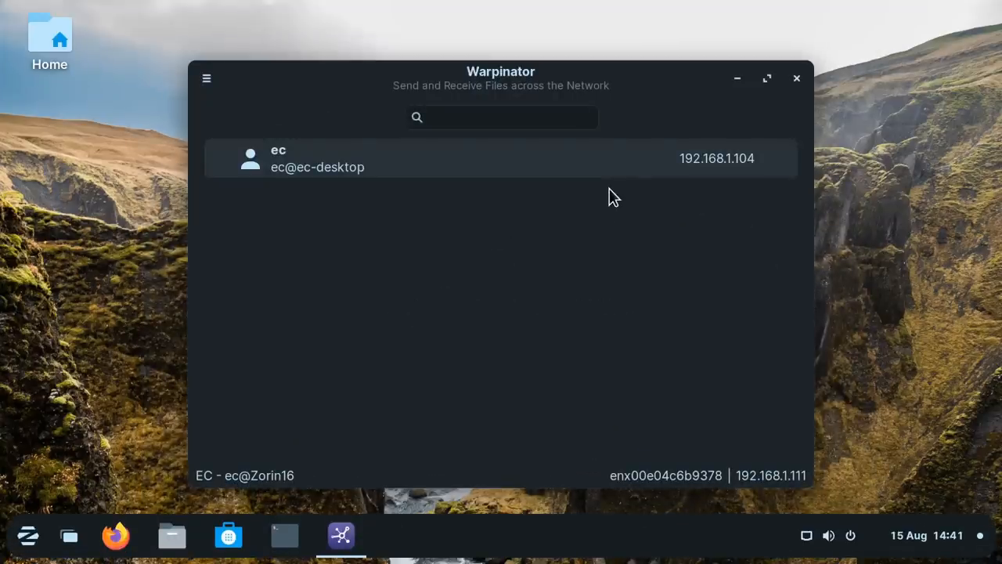
mouse_move(348, 156)
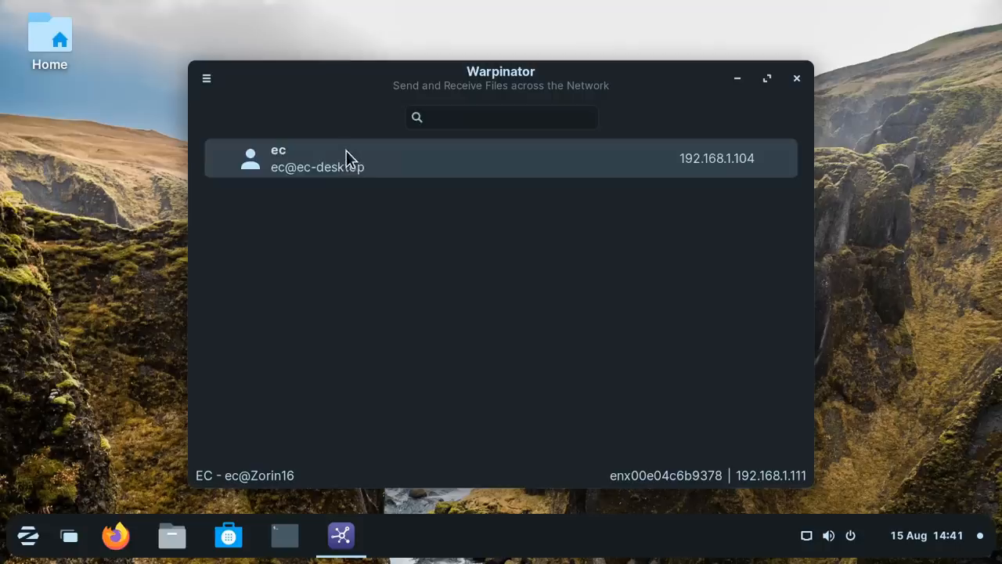
click(501, 158)
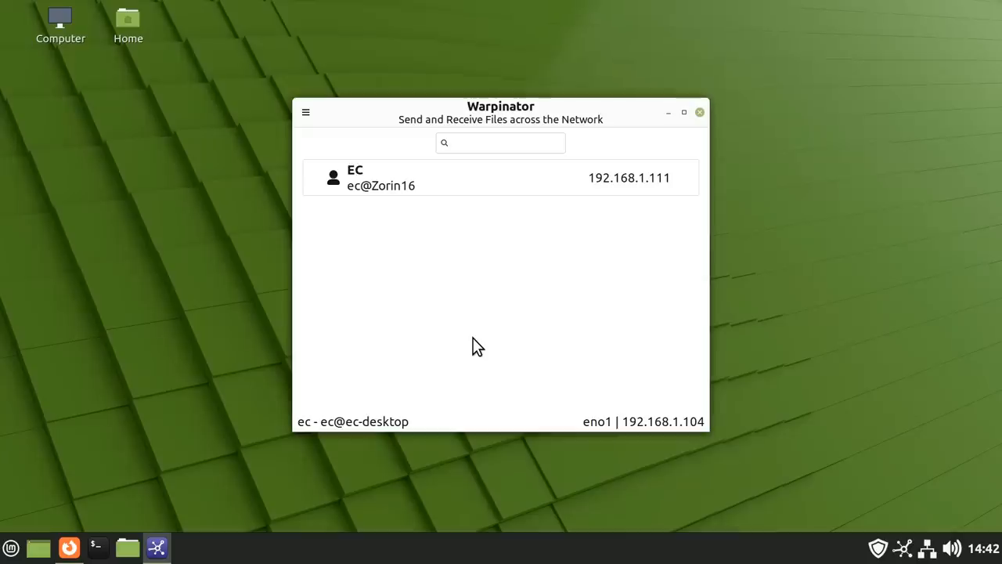
click(501, 177)
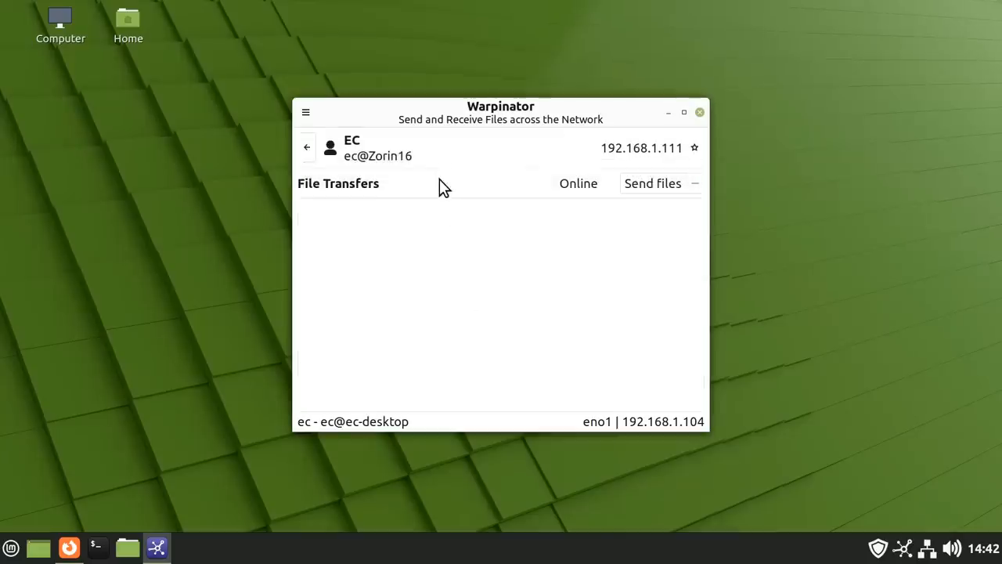
mouse_move(457, 335)
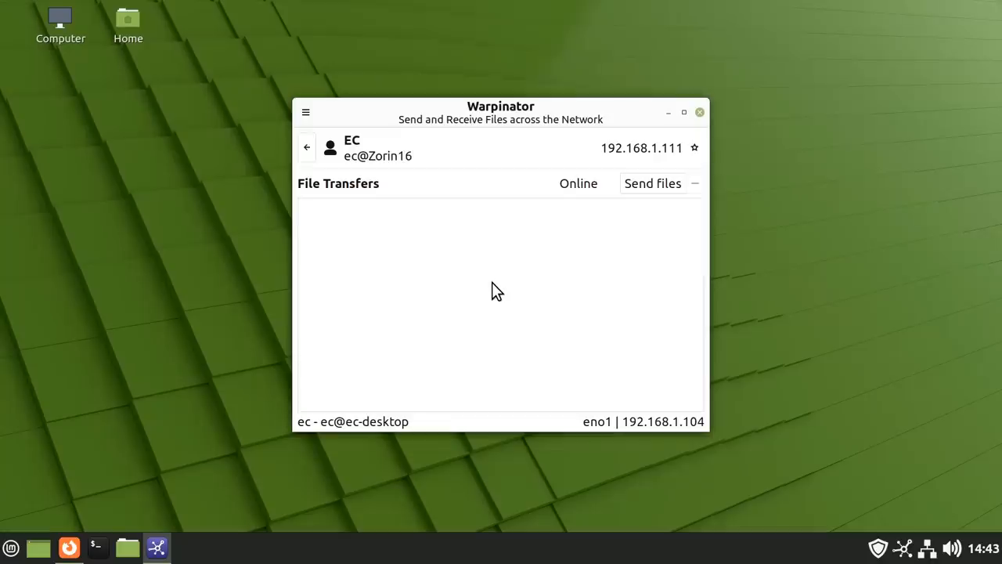
- Follow Warpinator's Flathub setup guide link to the Flatpak Zorin OS instructions
click(69, 546)
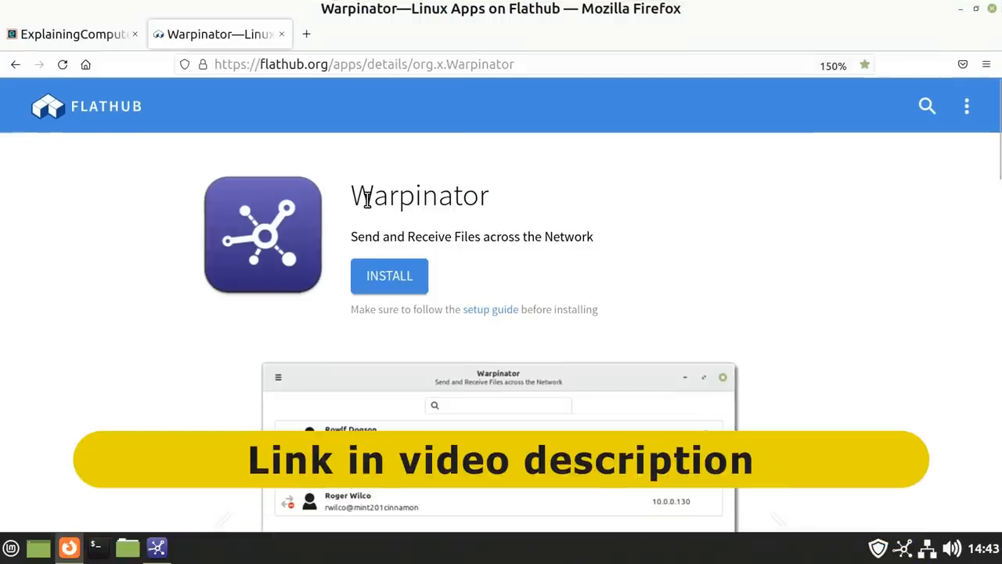
mouse_move(620, 321)
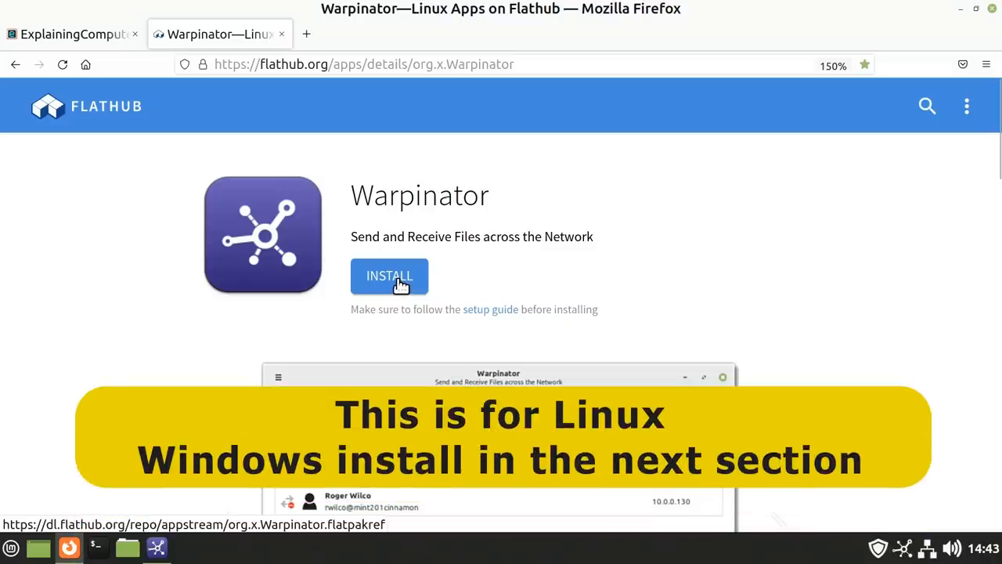
mouse_move(405, 332)
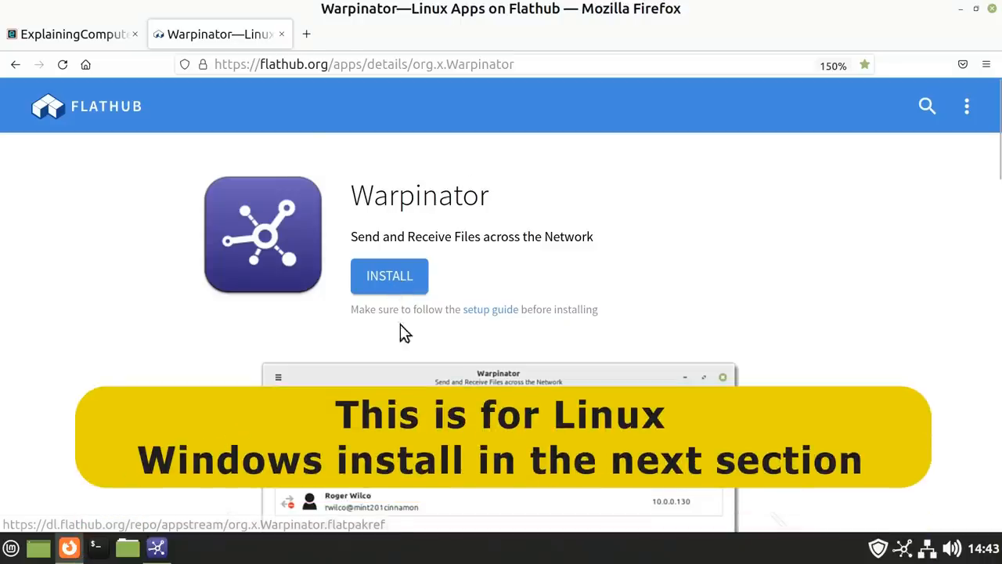
click(490, 309)
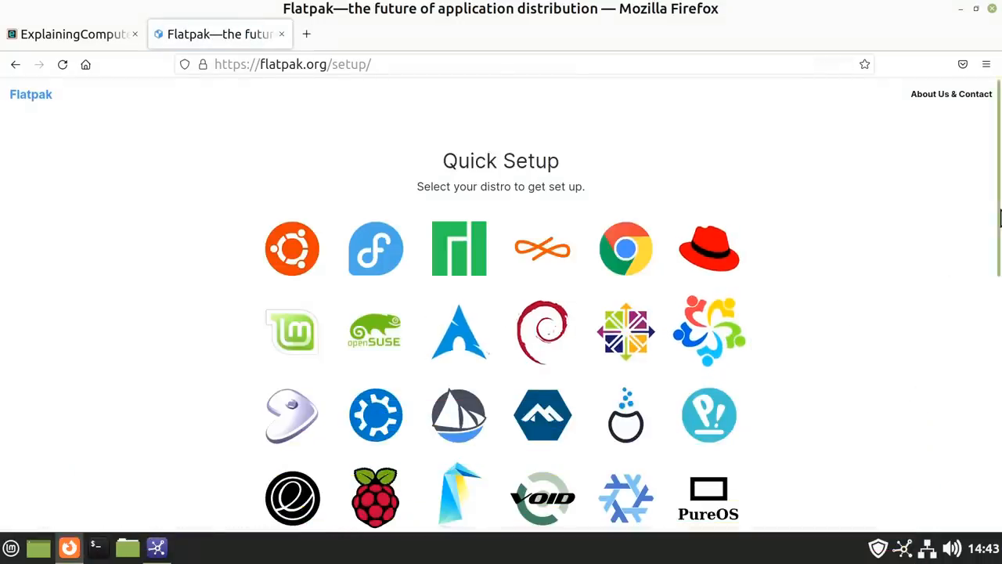
scroll(down, 3)
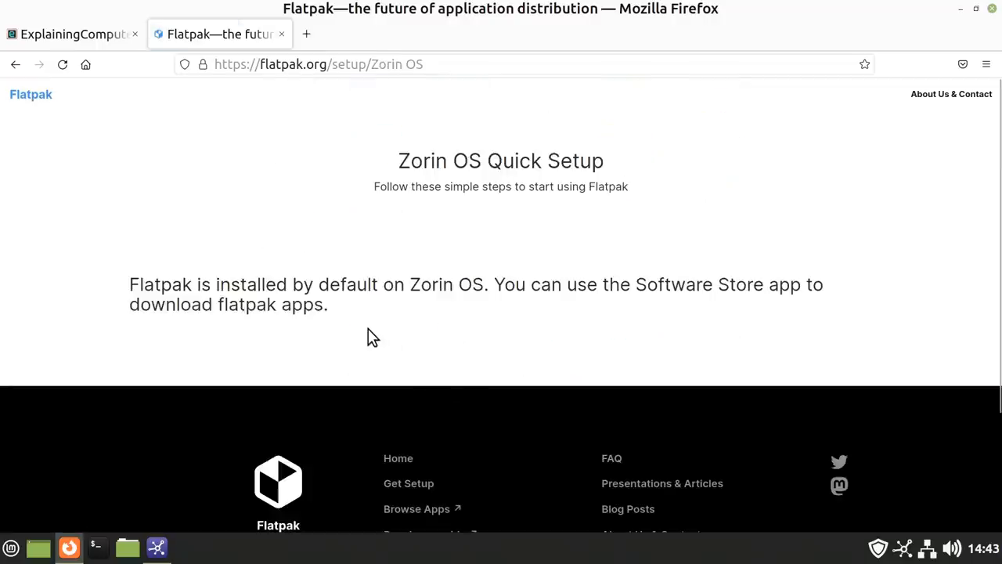
mouse_move(370, 331)
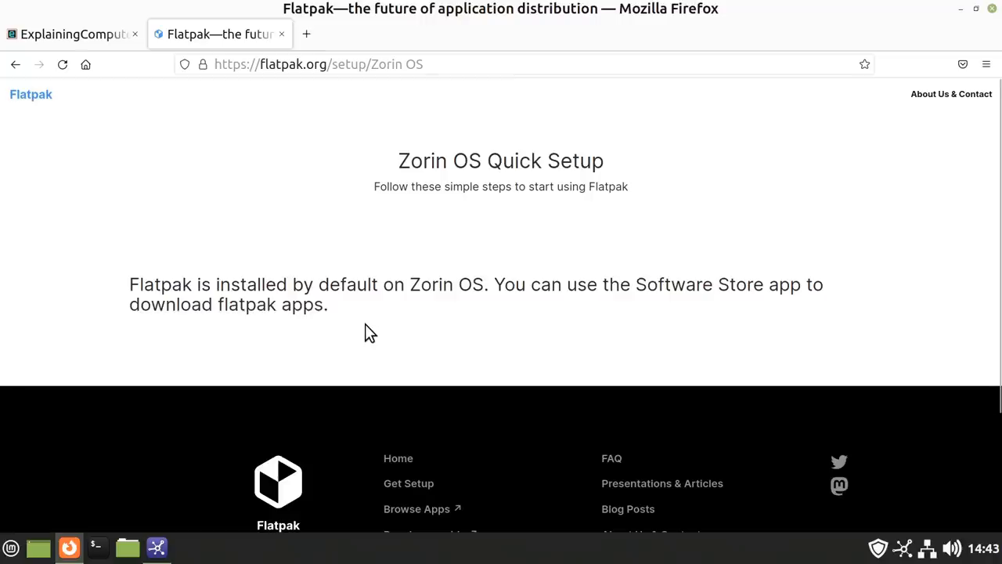
mouse_move(728, 313)
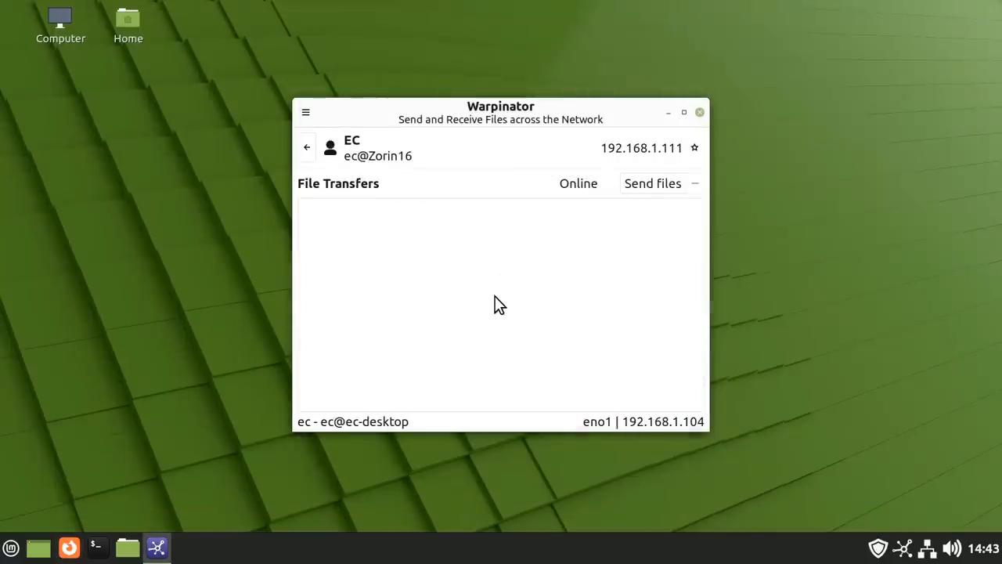
mouse_move(466, 266)
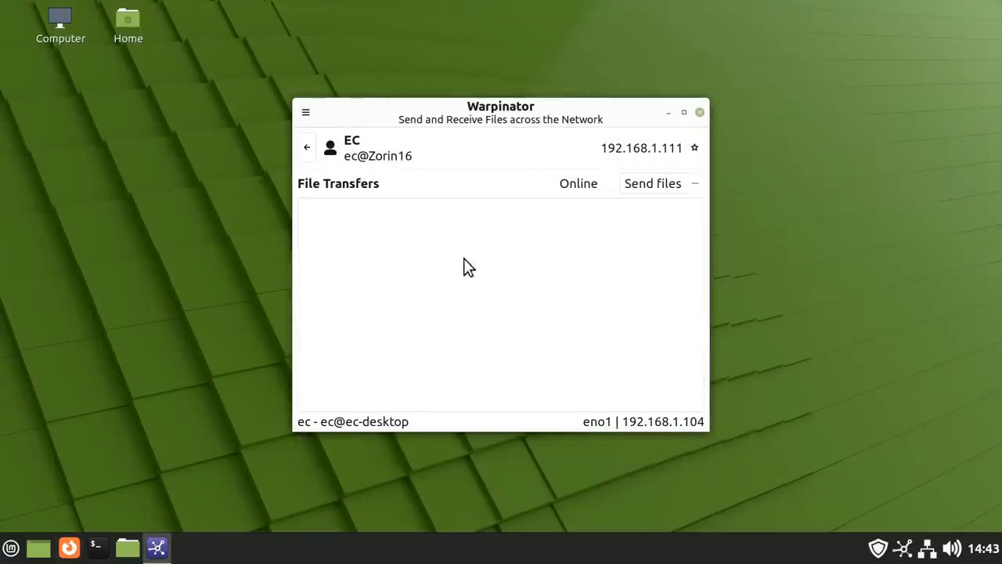
mouse_move(468, 252)
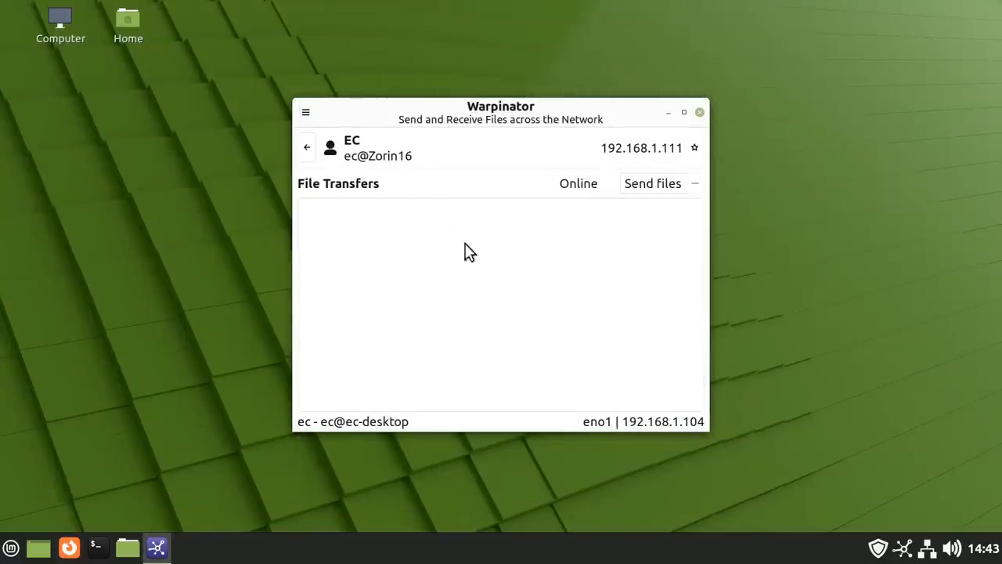
- Send Giraffe_02.jpg from Pictures/London_Zoo to the Zorin computer
click(651, 183)
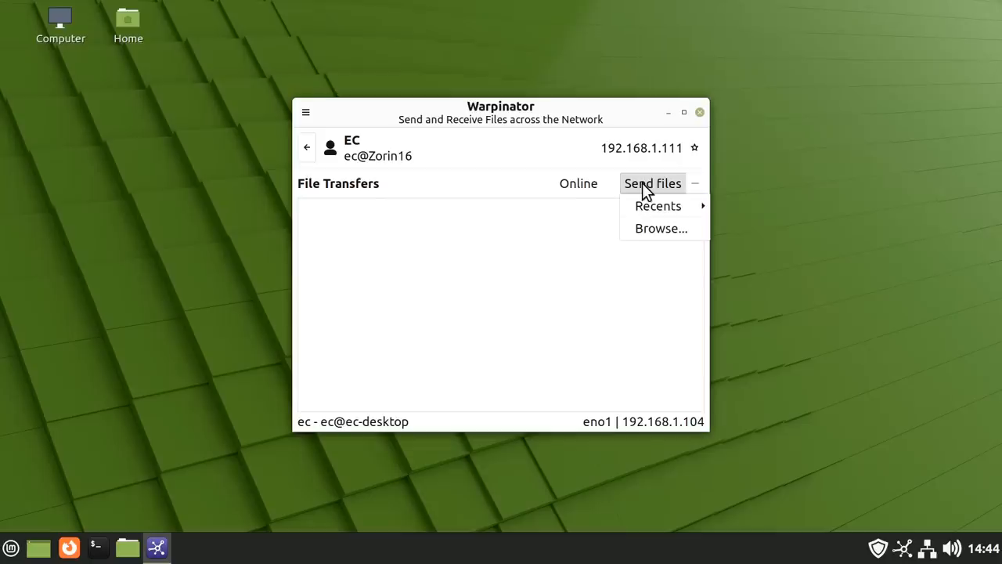
click(661, 228)
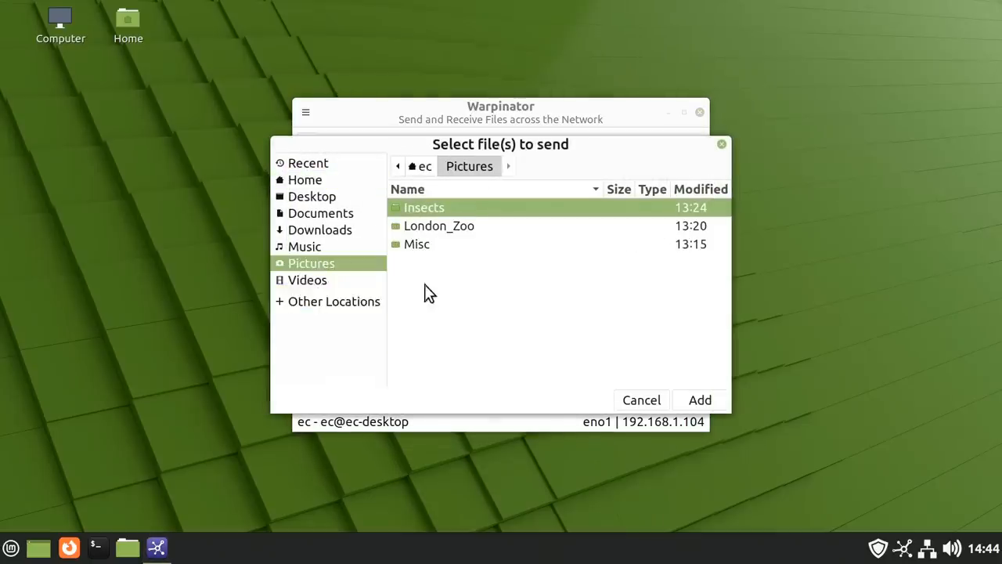
double_click(439, 226)
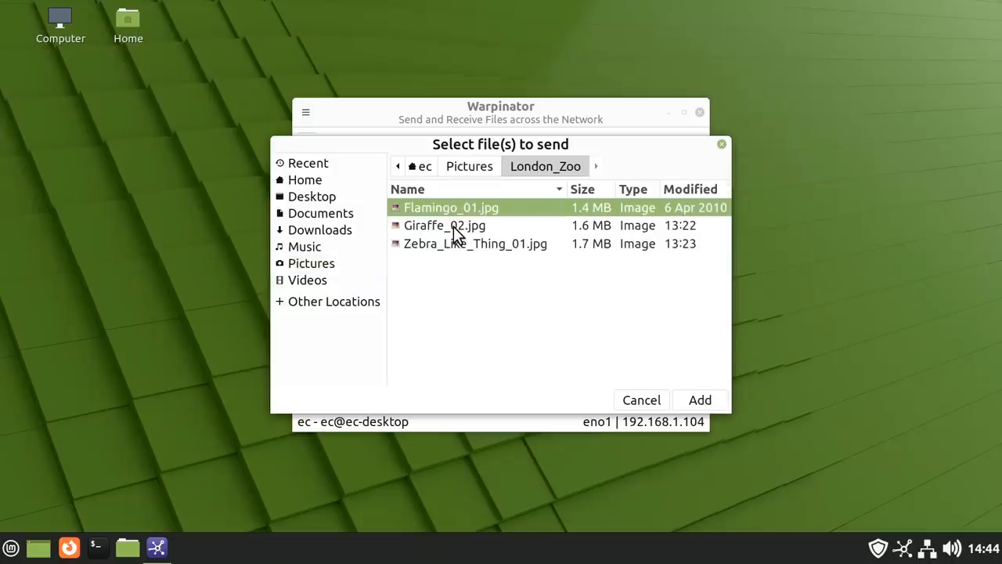
click(699, 400)
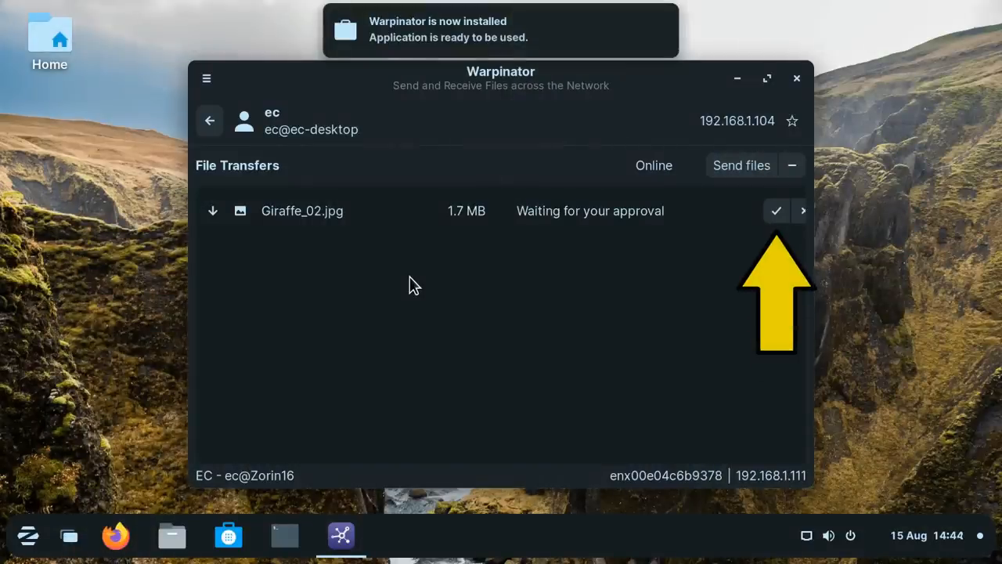
mouse_move(682, 263)
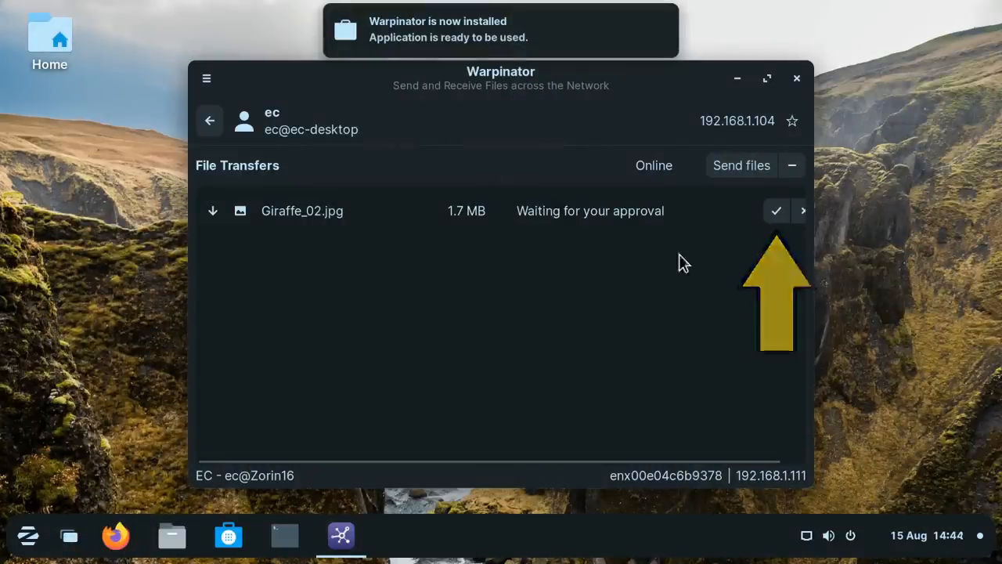
- Approve the pending Giraffe_02.jpg transfer with the checkmark so it completes
click(777, 209)
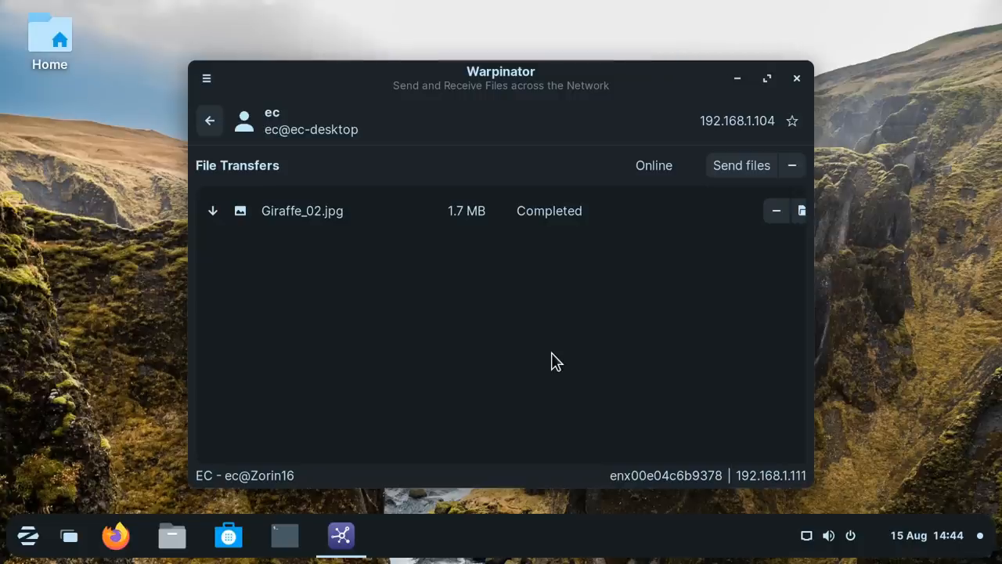
mouse_move(438, 357)
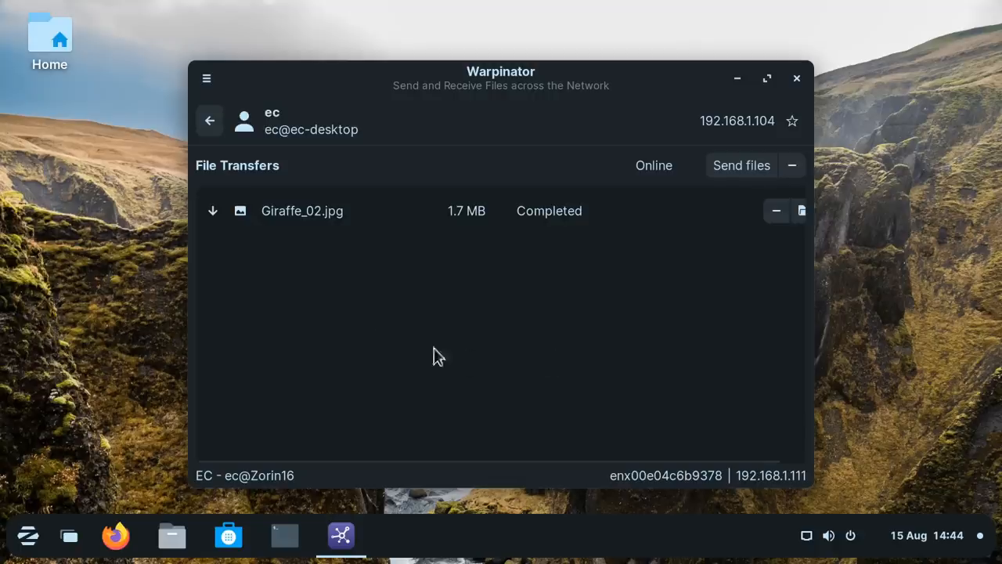
click(207, 79)
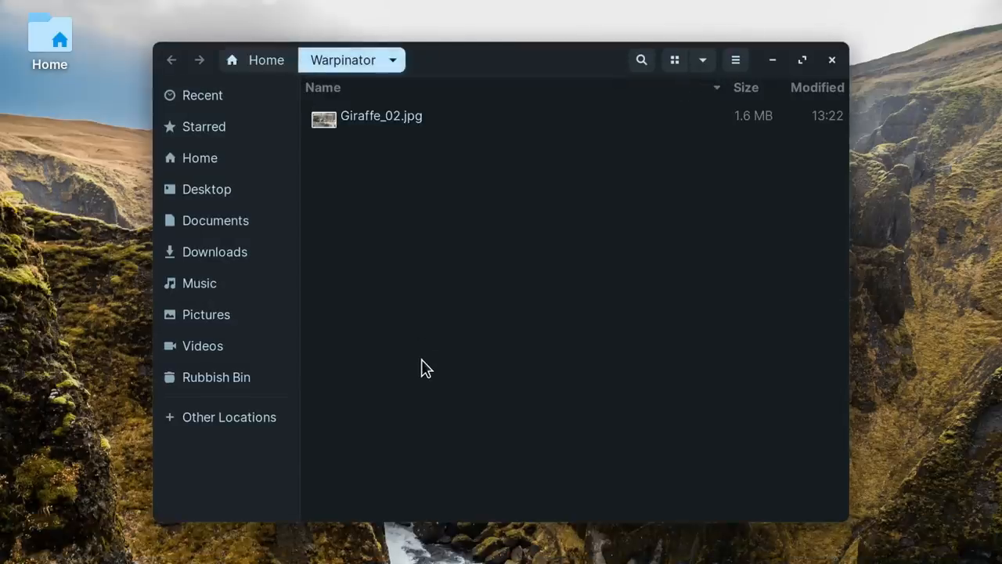
click(382, 116)
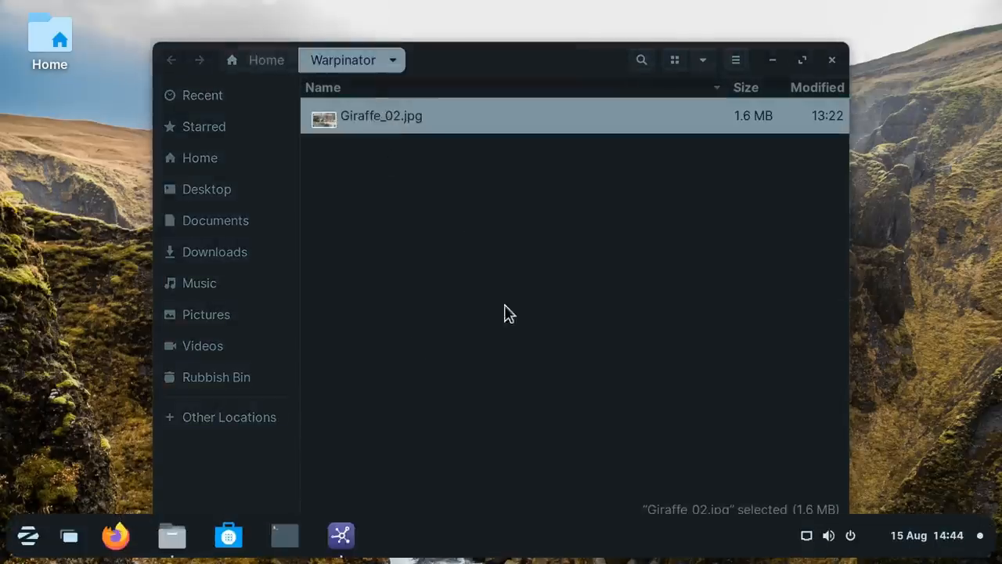
double_click(382, 116)
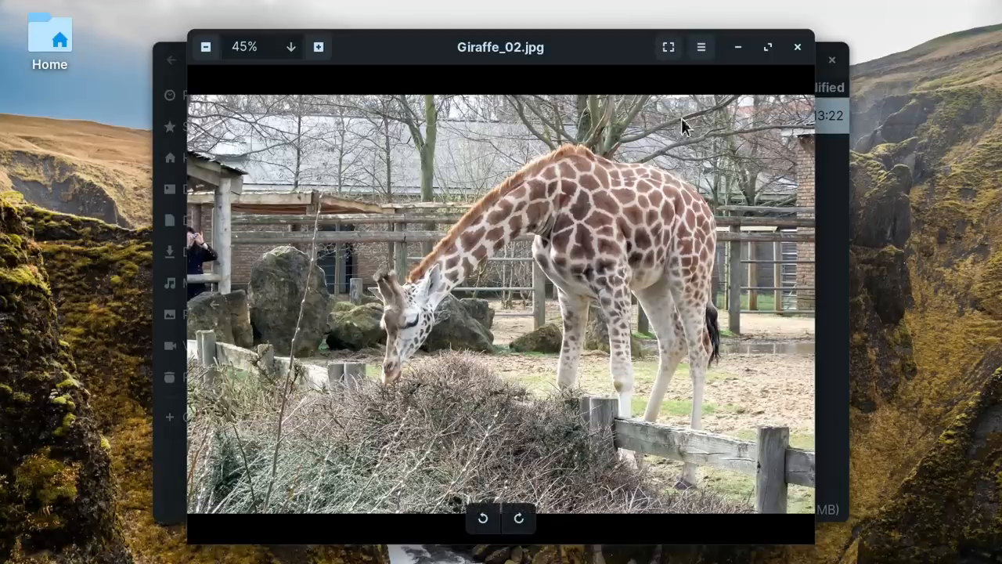
click(797, 47)
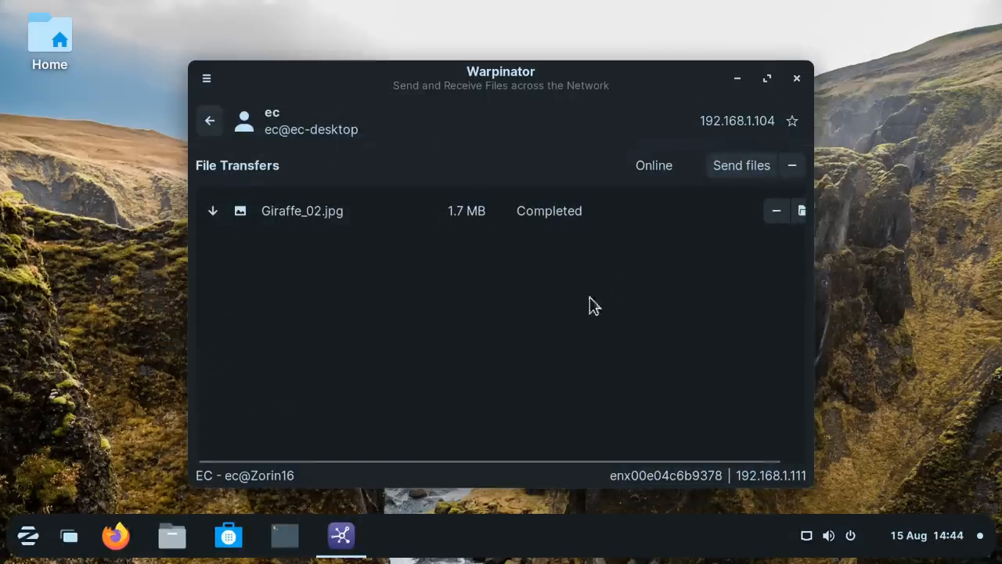
mouse_move(315, 338)
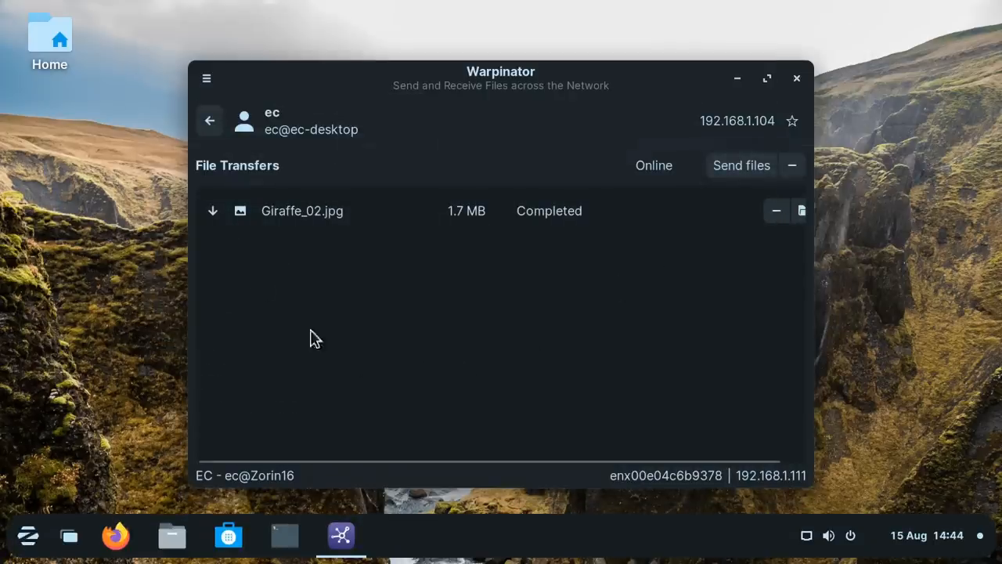
click(207, 78)
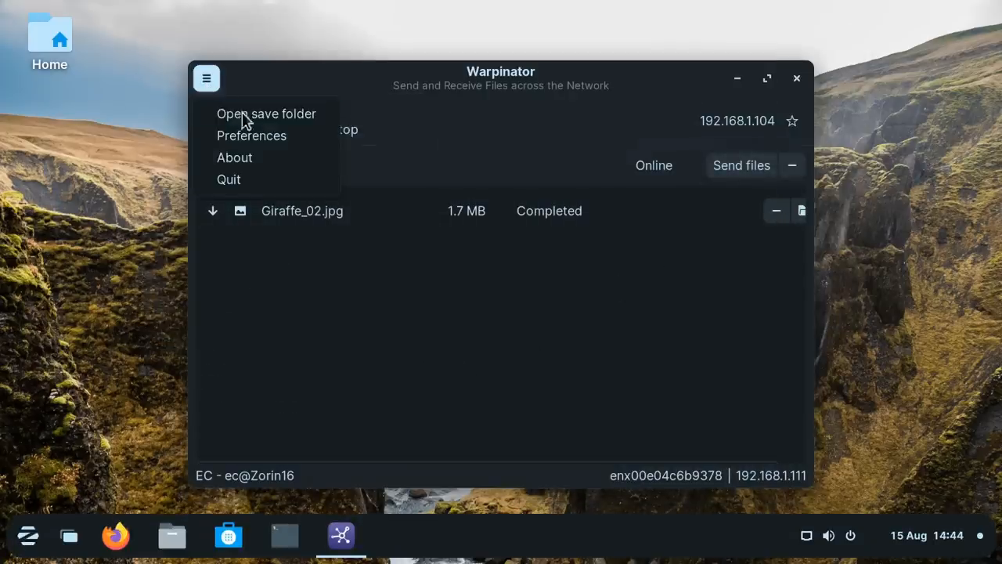
click(251, 135)
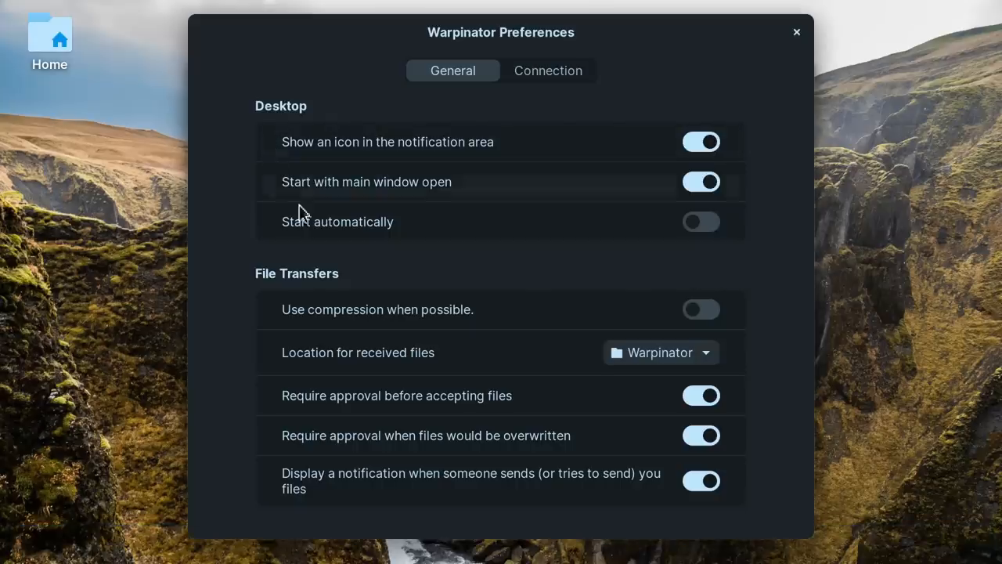
mouse_move(357, 352)
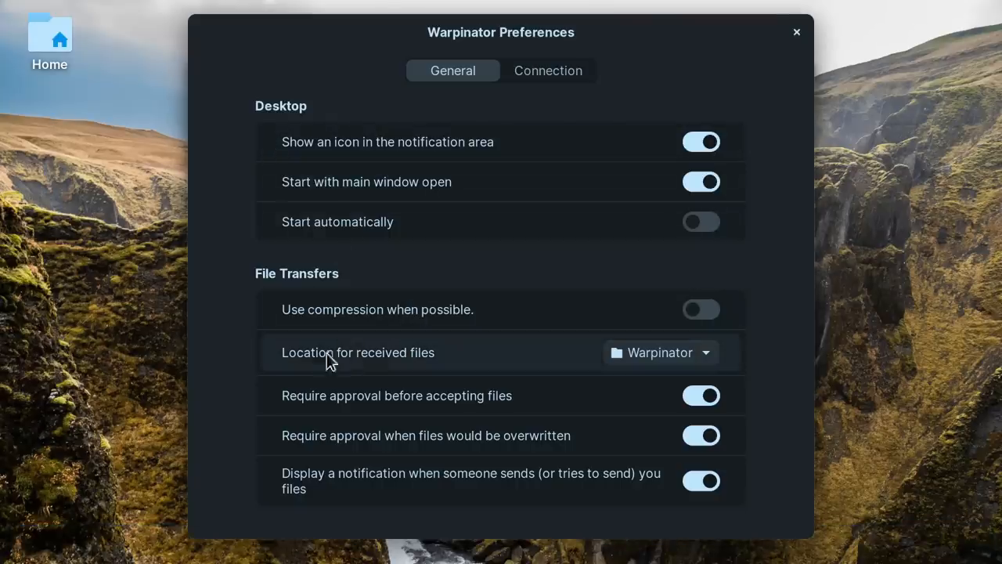
click(657, 353)
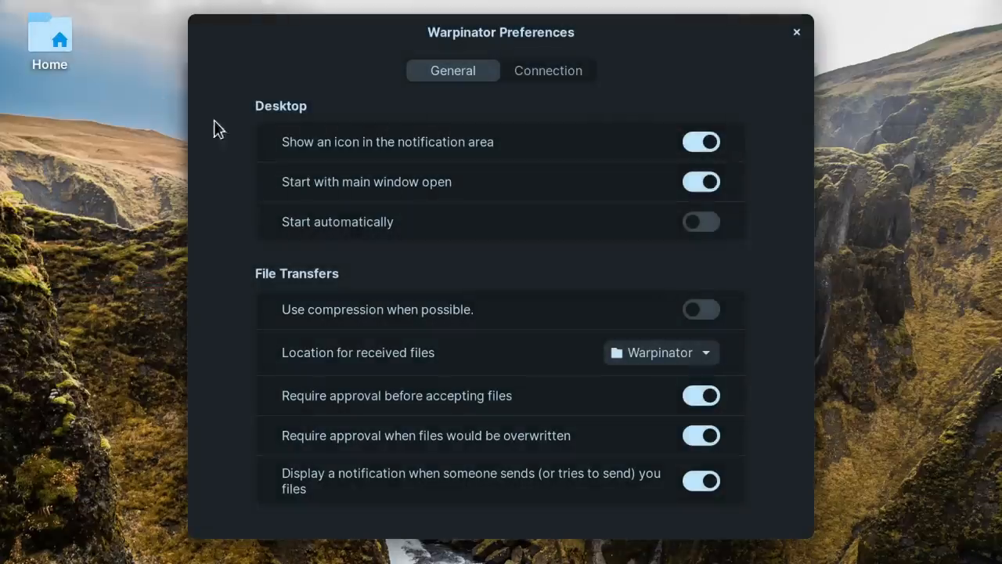
click(796, 31)
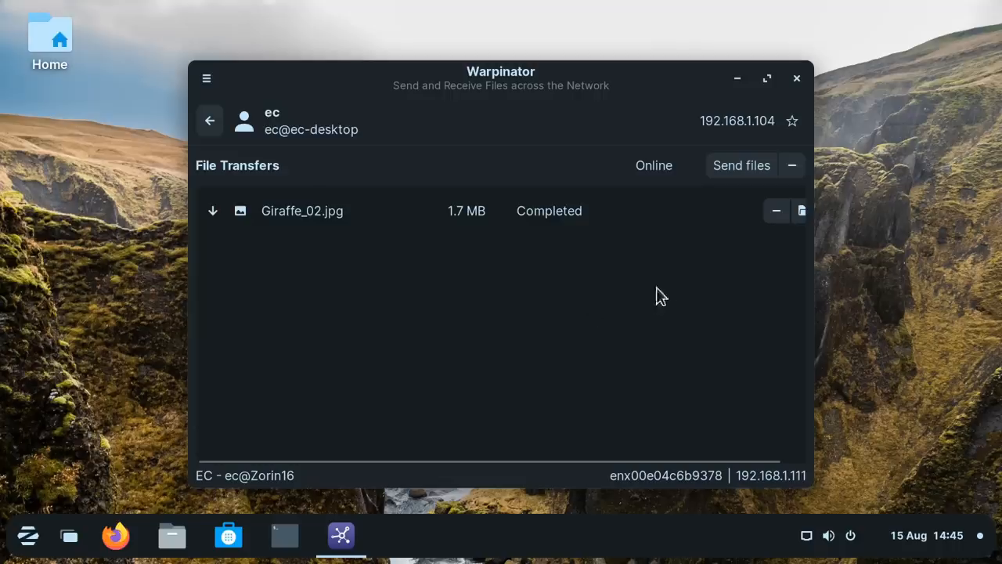
mouse_move(708, 257)
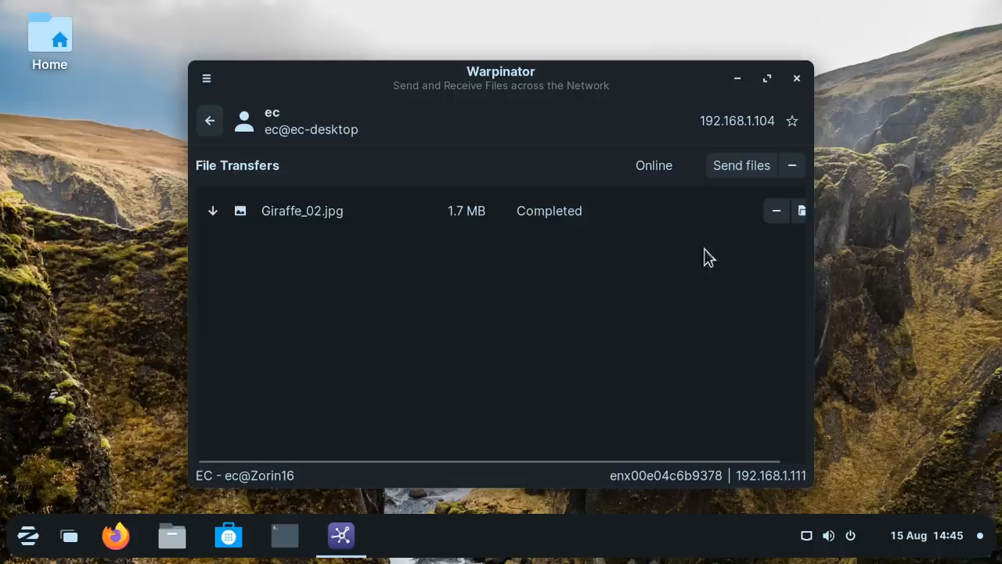
- Send the Vegetation folder from Pictures to the ec-desktop computer
click(741, 166)
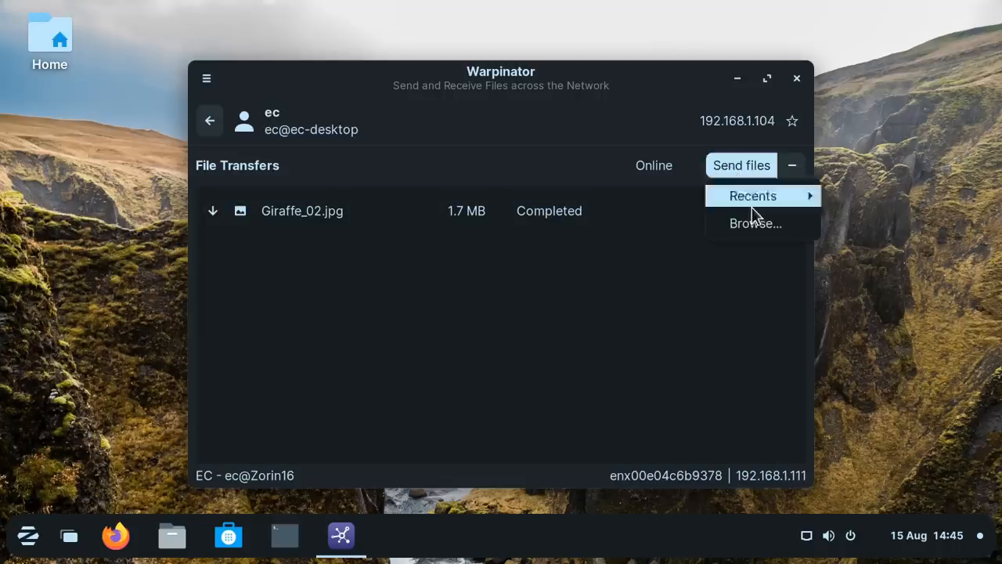
click(755, 223)
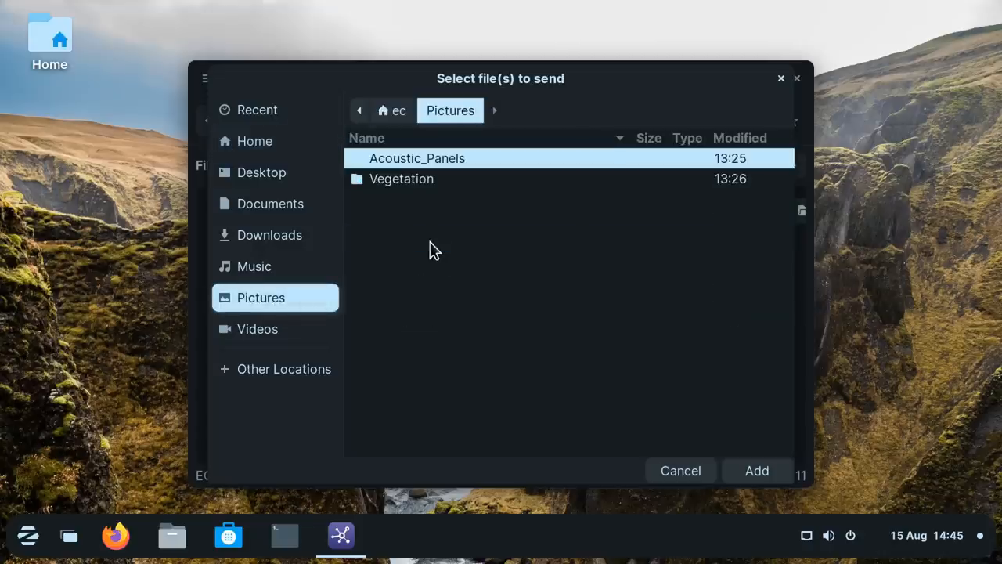
mouse_move(429, 191)
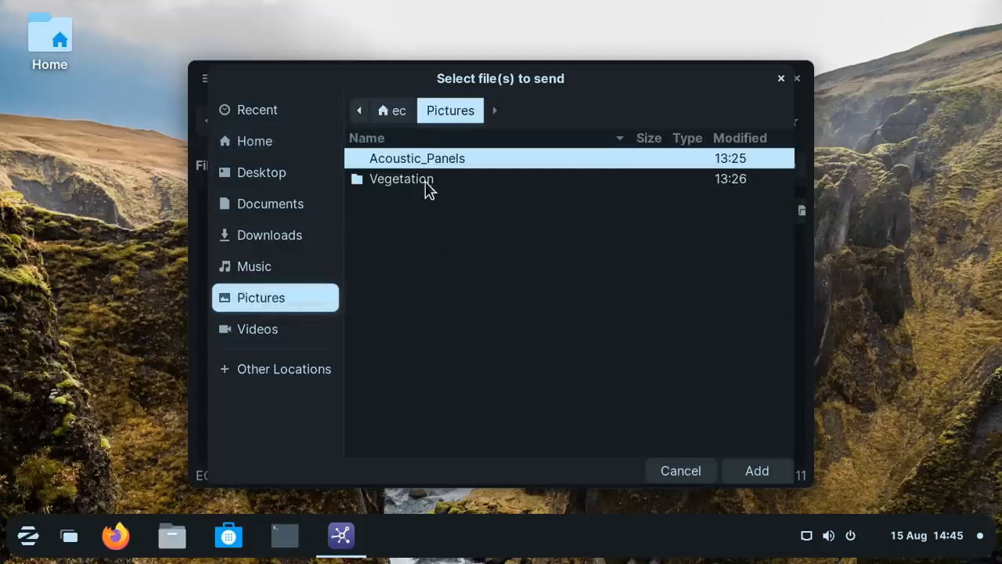
click(401, 178)
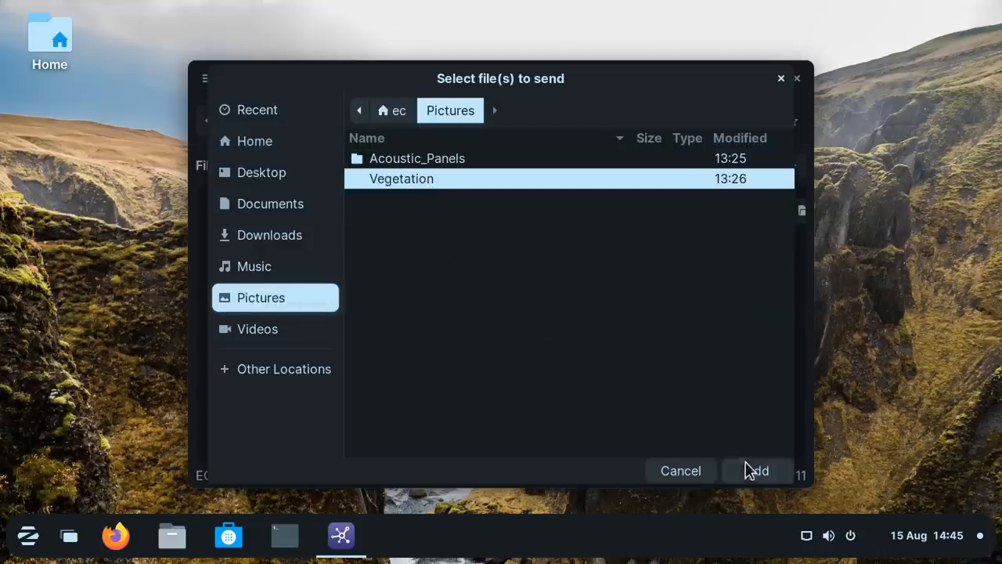
click(756, 470)
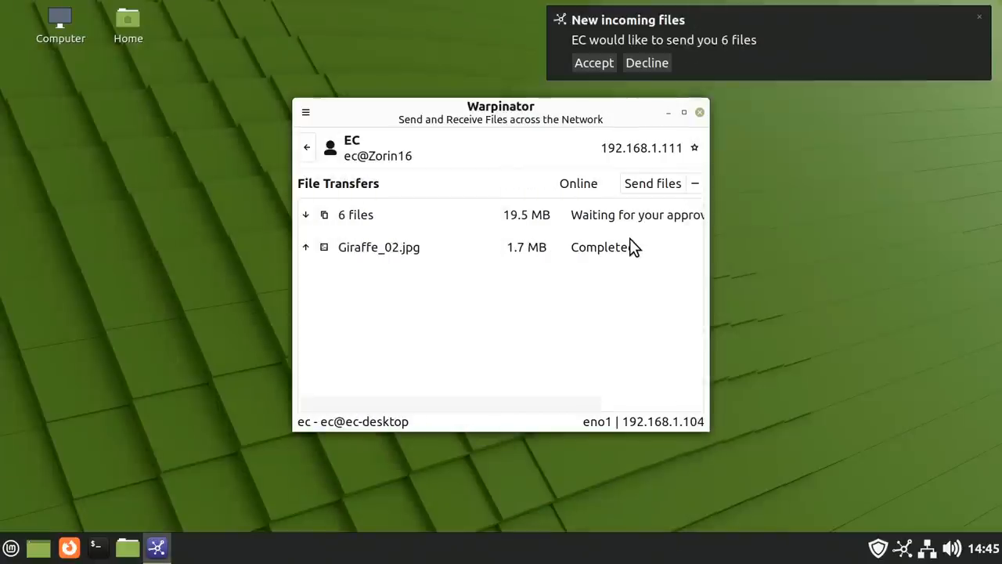
- Accept the six incoming Vegetation files (19.5 MB) from the notification
click(594, 62)
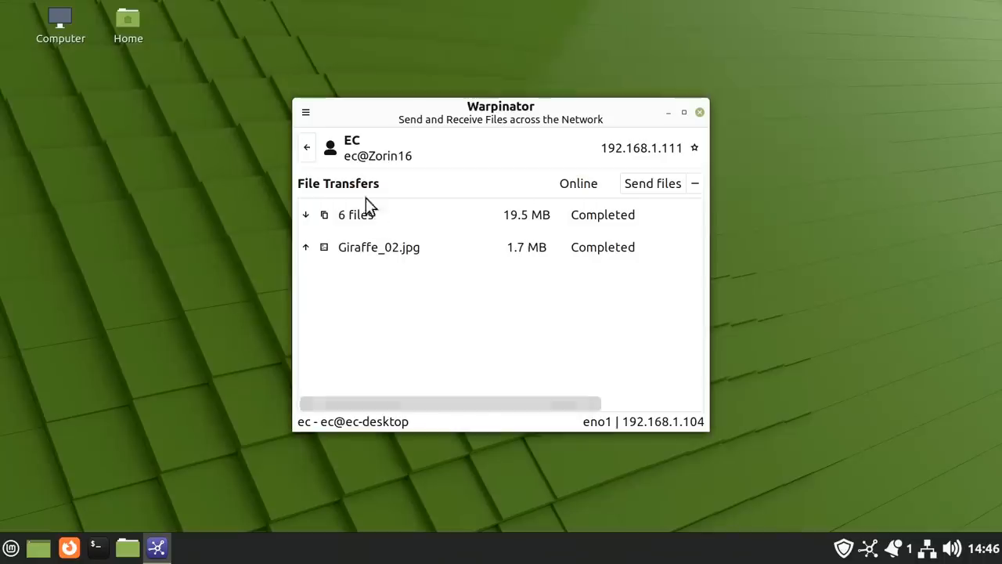
click(305, 113)
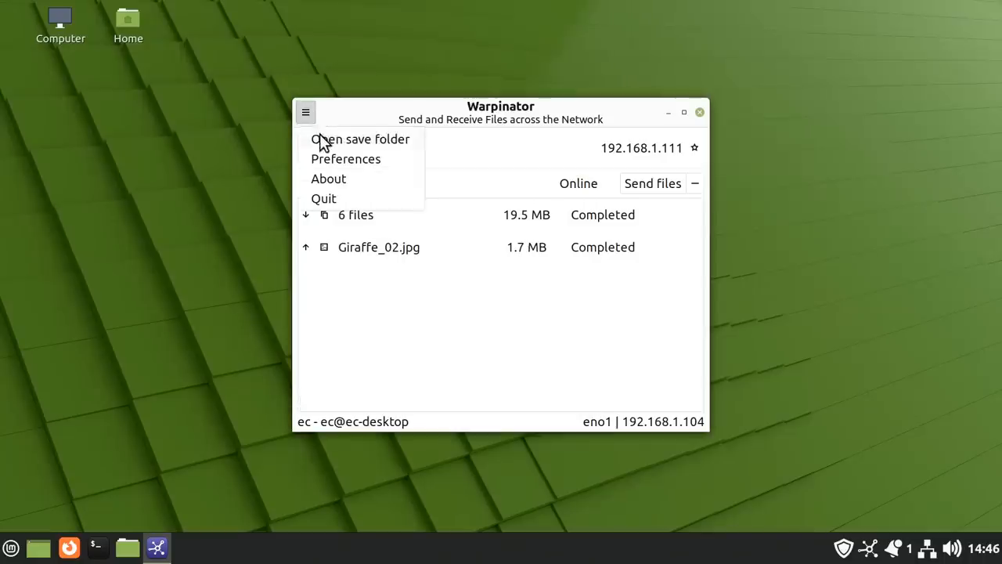
- Go to the received-files folder in Nemo and view By_the_Lake_BB.jpg from Vegetation
click(360, 138)
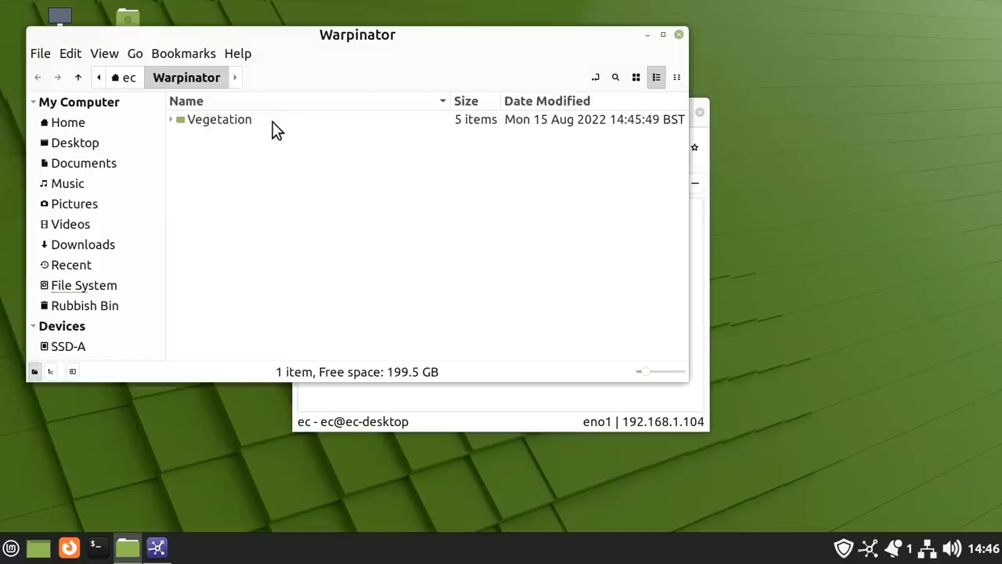
double_click(219, 119)
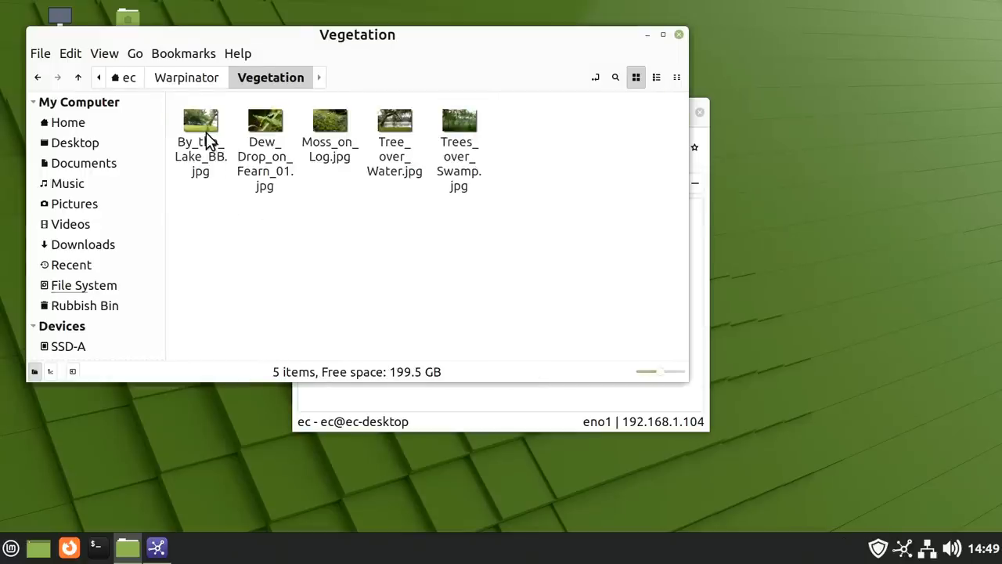
double_click(201, 119)
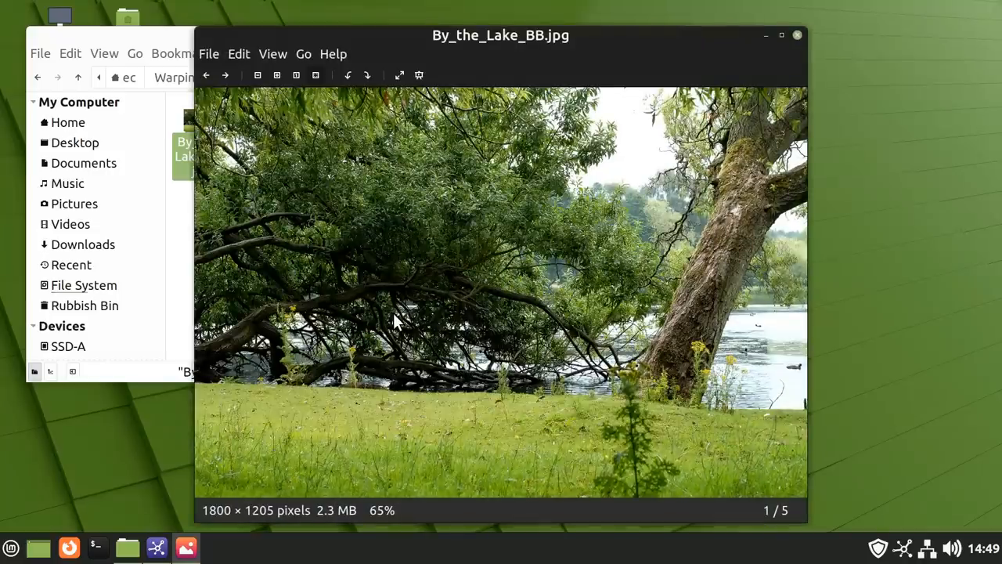
- Browse through the remaining received photos, then close the viewer
click(226, 75)
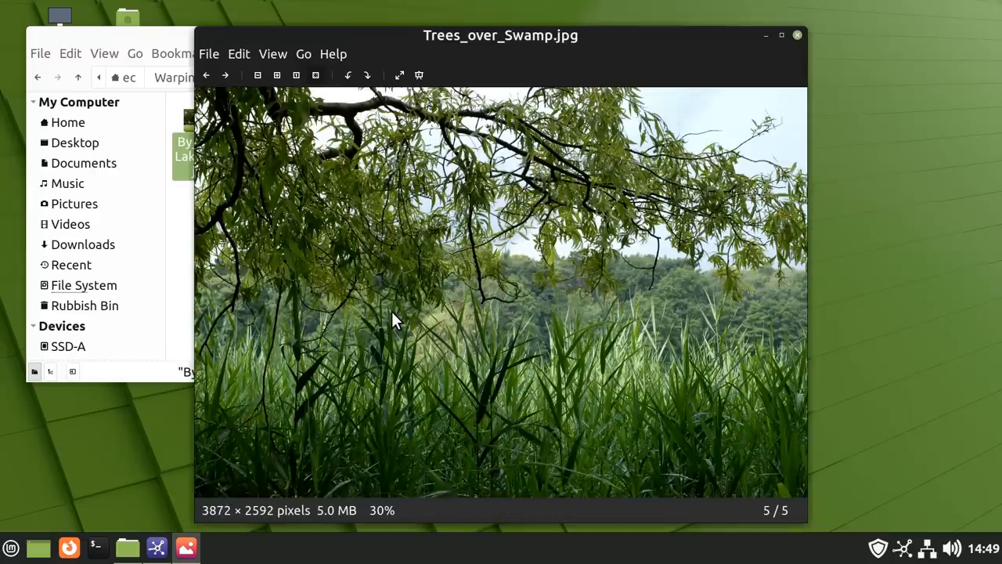
click(207, 75)
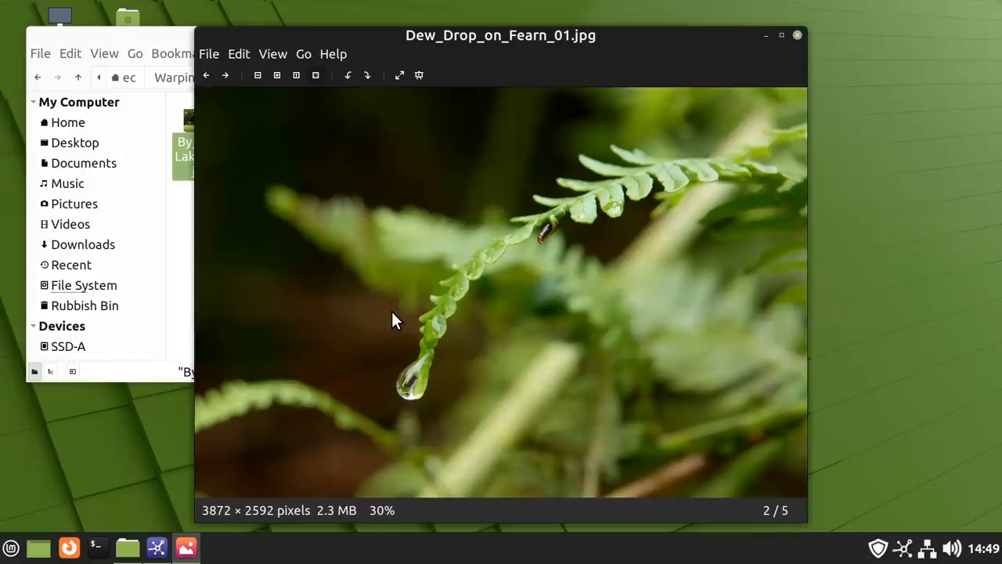
mouse_move(797, 49)
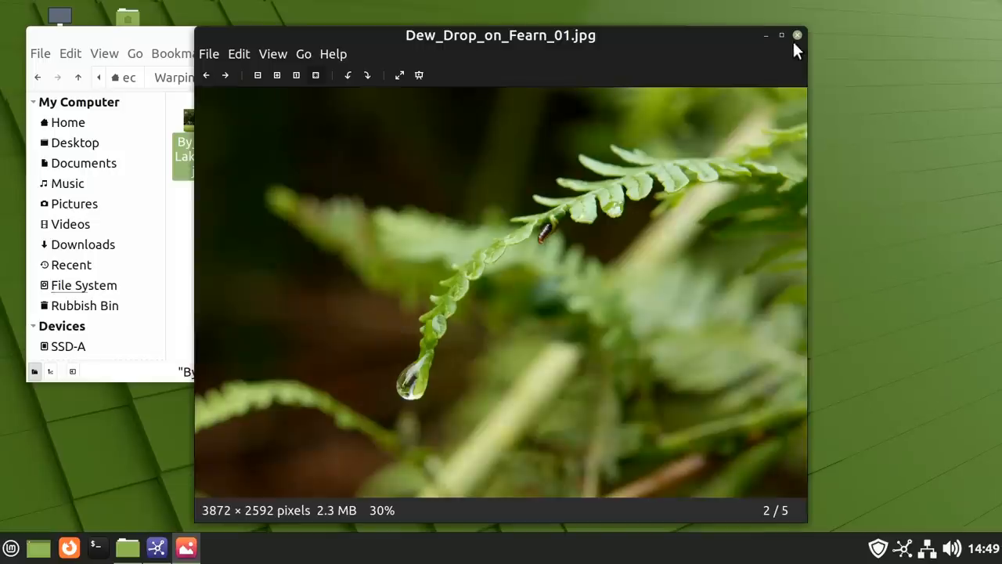
click(797, 34)
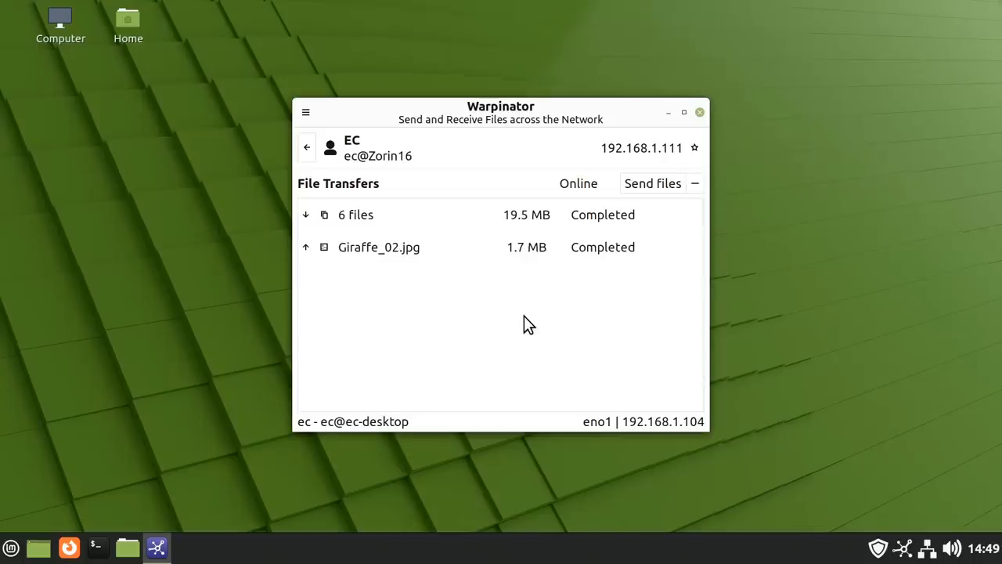
- Go back to the network overview, now reporting no other computers found
click(307, 147)
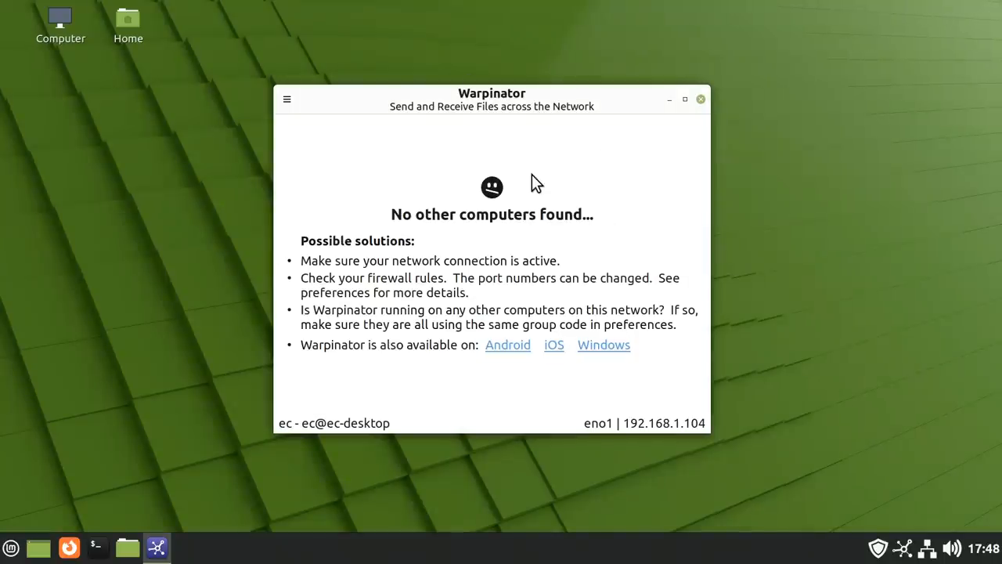
mouse_move(598, 186)
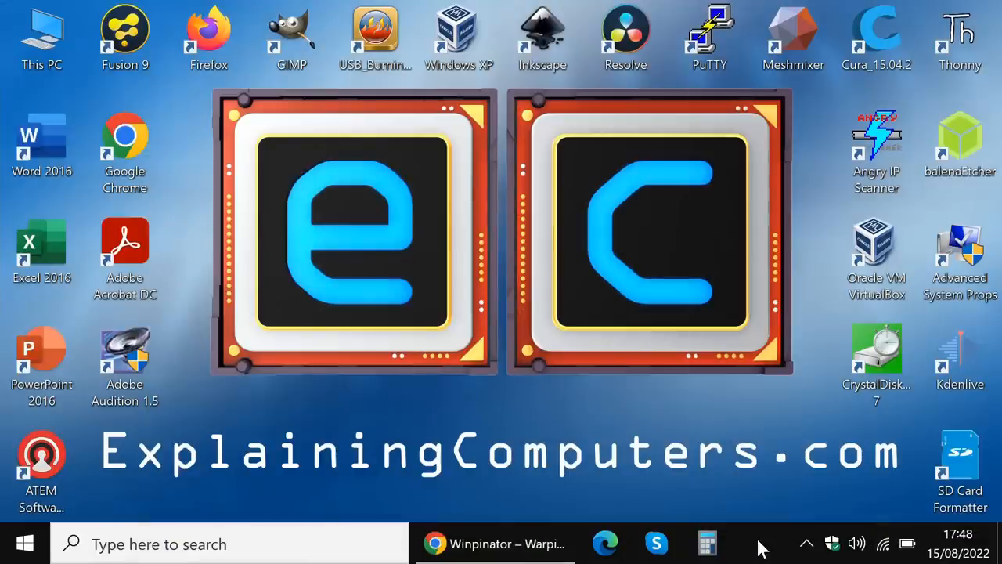
mouse_move(687, 374)
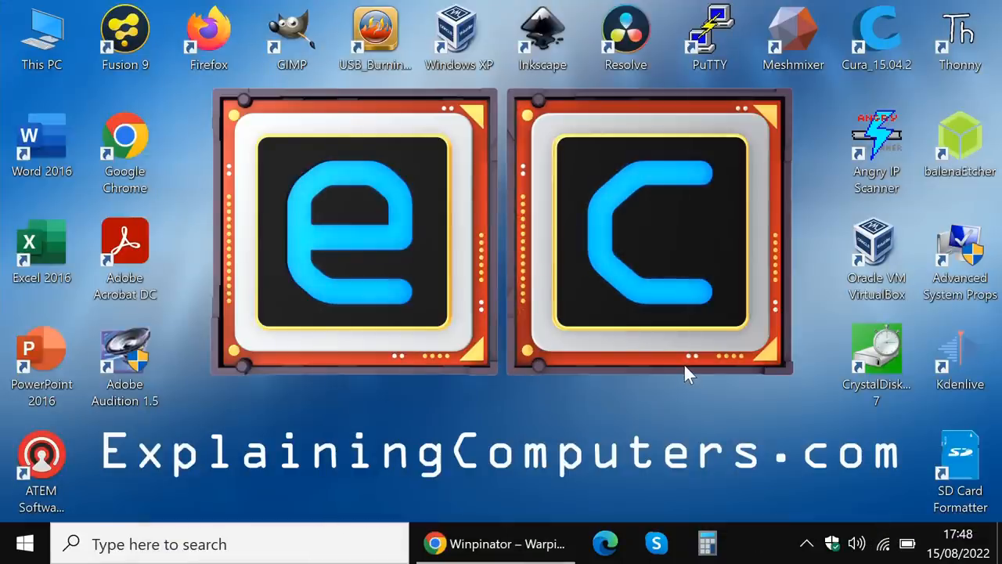
- Read through the Winpinator About page in Chrome, scrolling to the bottom and back
click(495, 544)
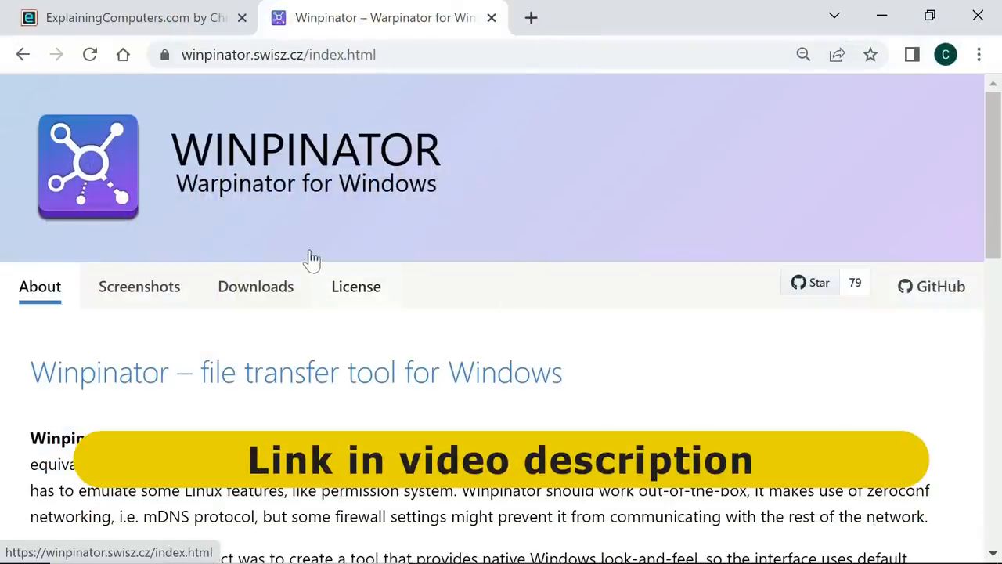
scroll(down, 3)
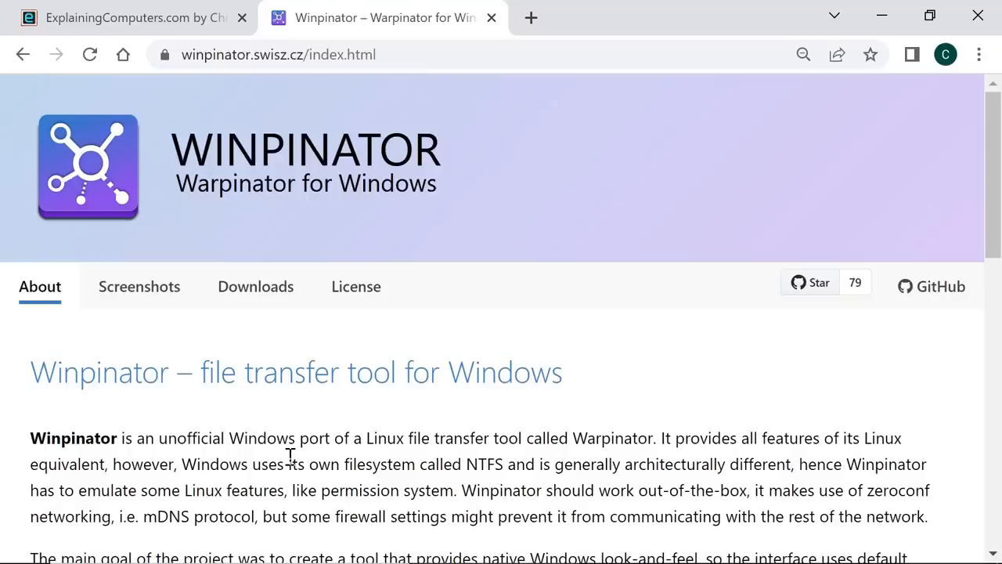
mouse_move(504, 423)
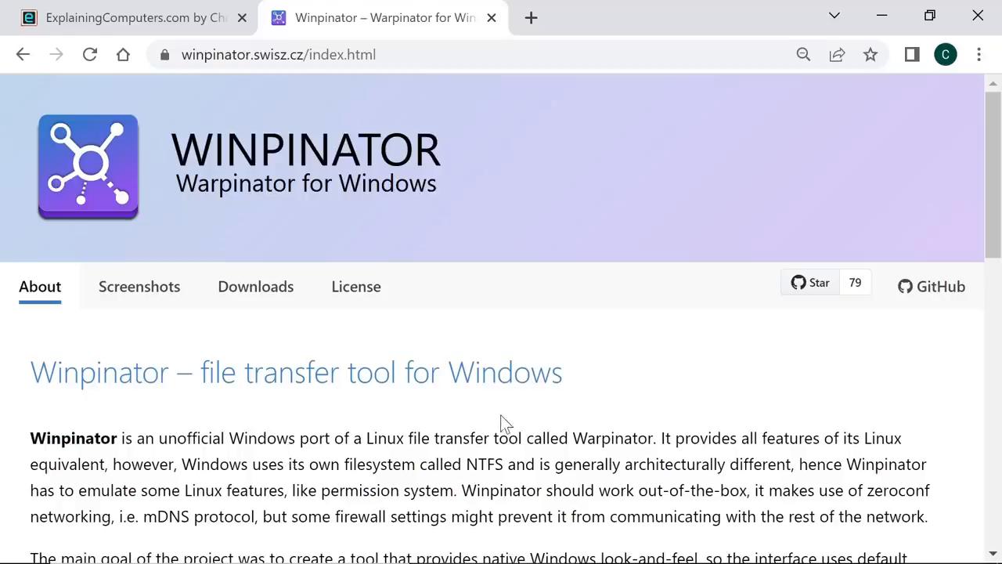
scroll(down, 3)
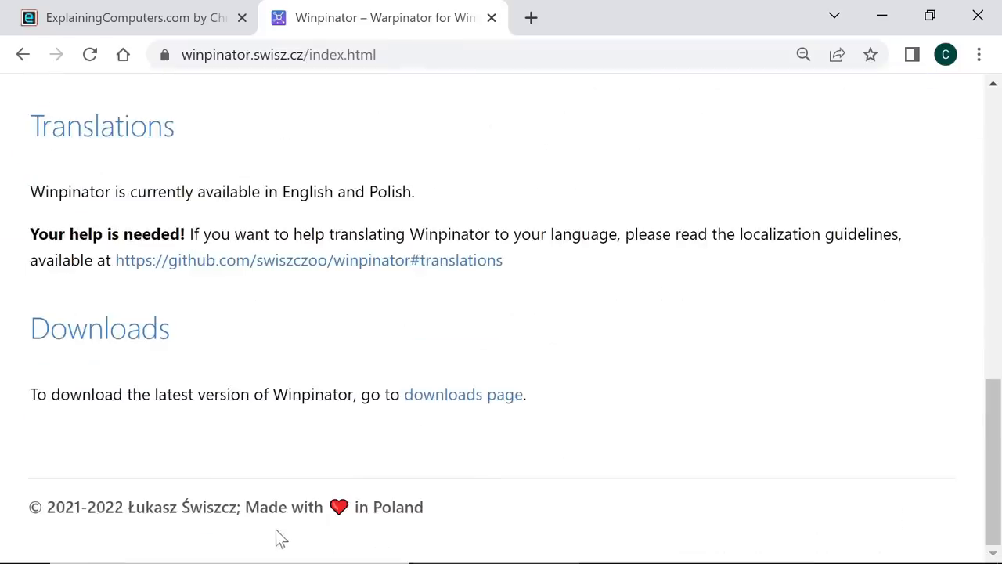
mouse_move(504, 437)
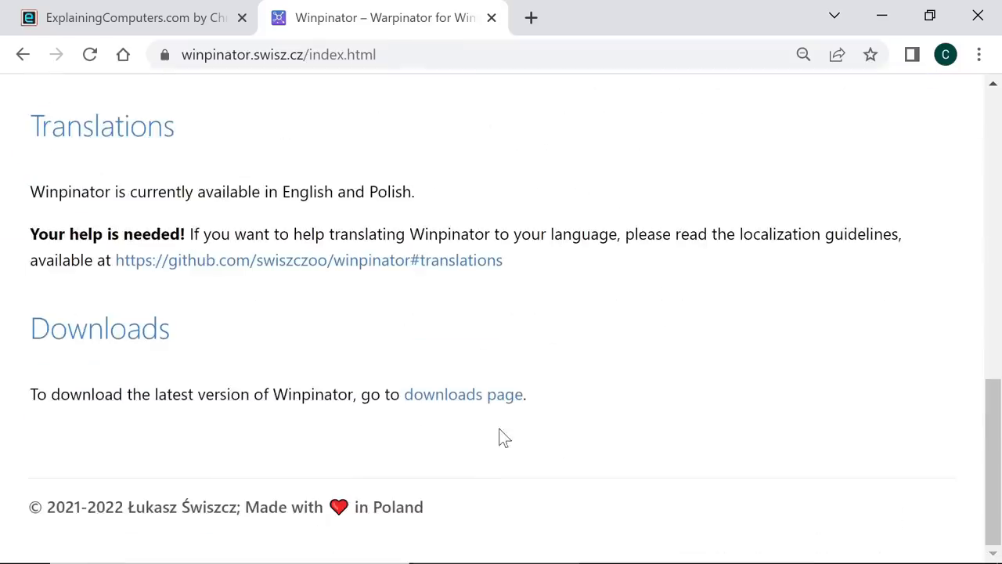
scroll(up, 3)
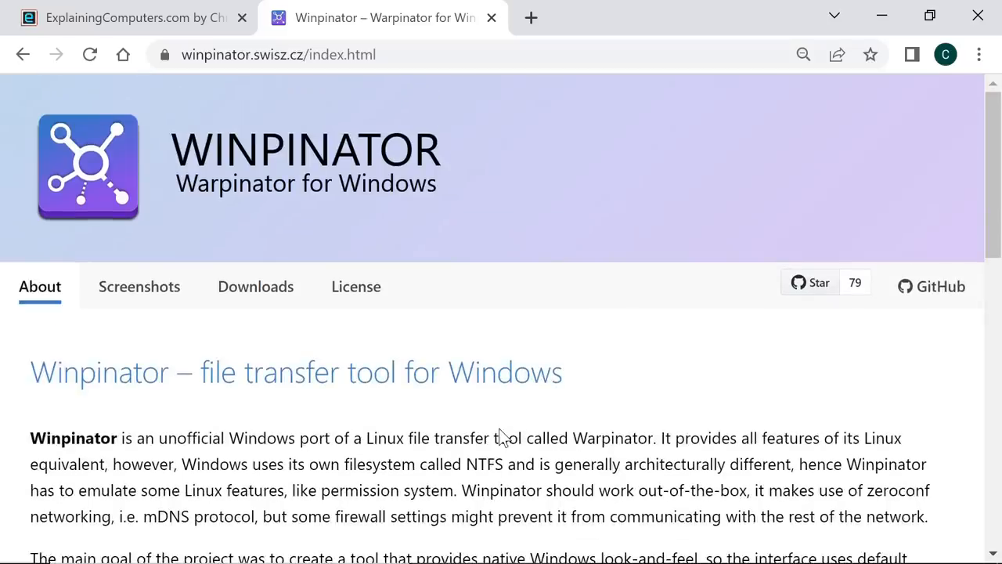
- Go to the Winpinator Downloads page and reach the Latest release section
click(255, 285)
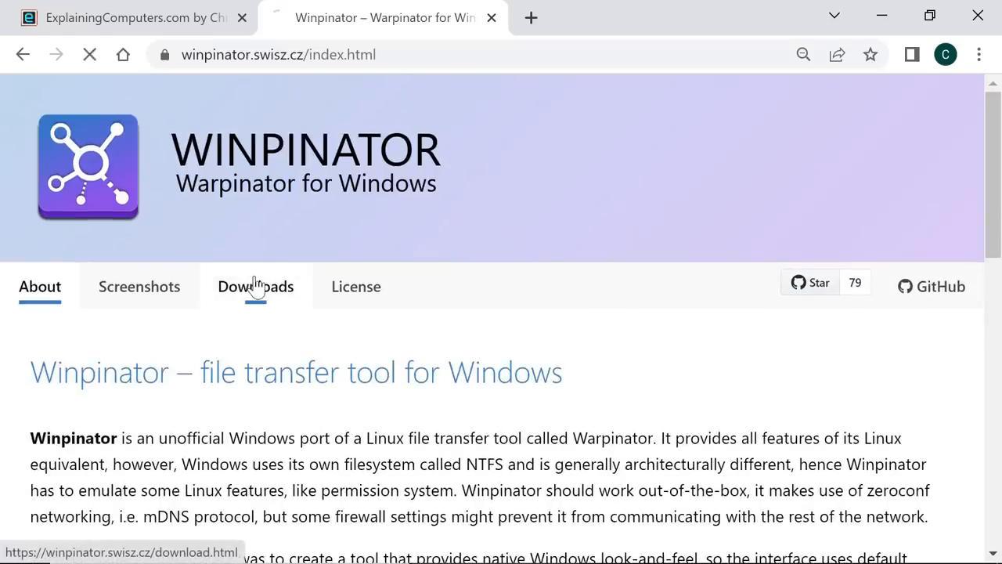
click(255, 285)
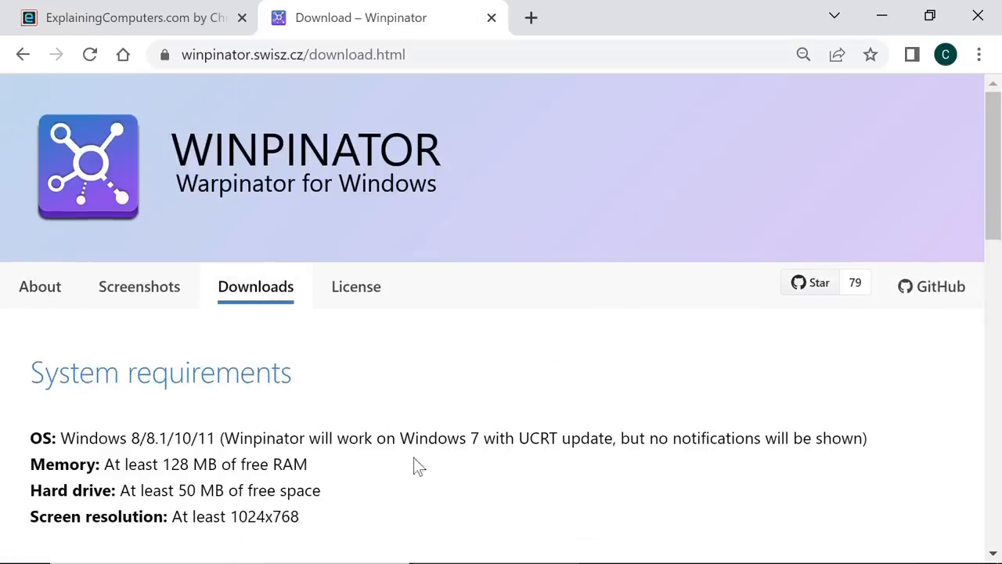
scroll(down, 3)
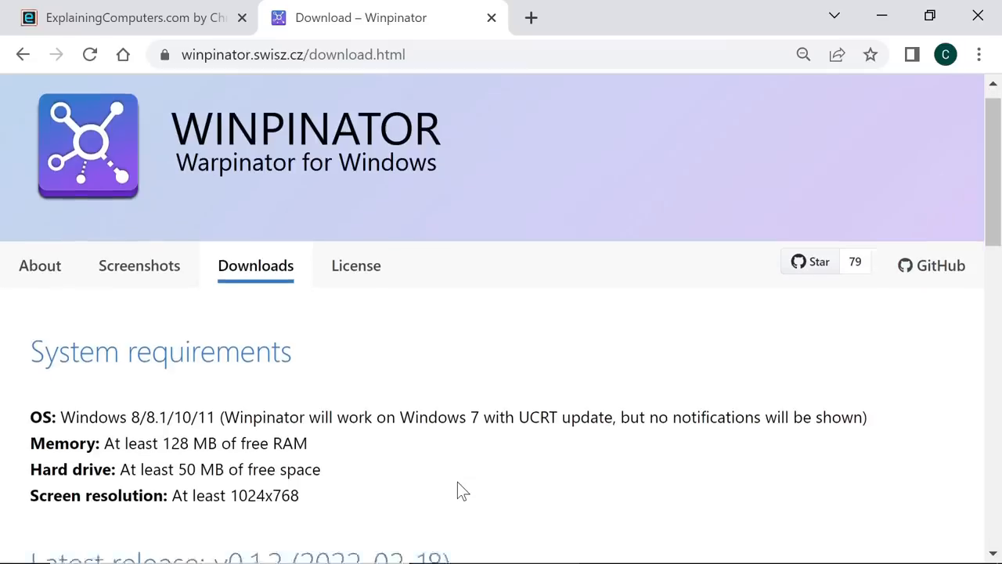
scroll(down, 3)
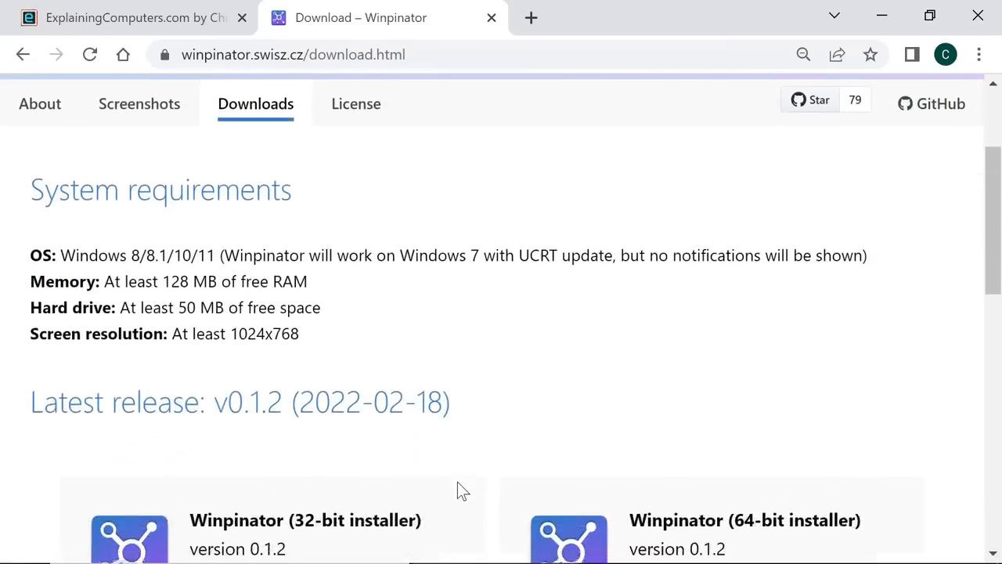
scroll(down, 3)
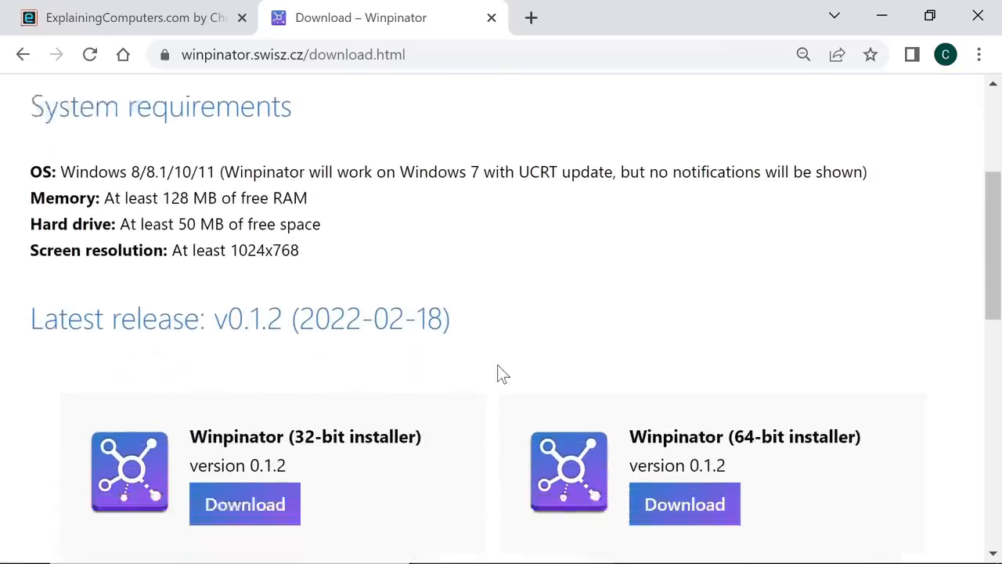
scroll(down, 3)
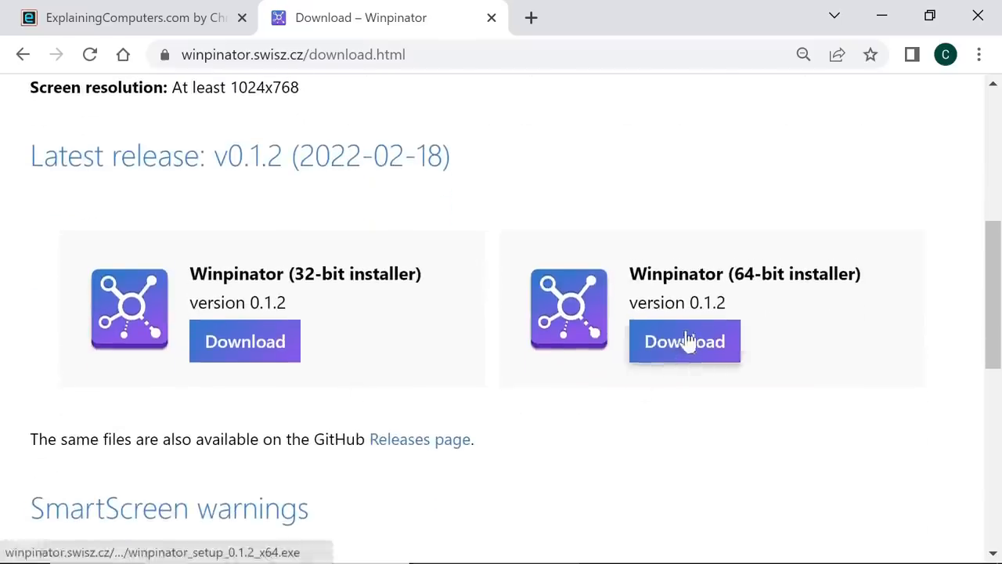
- Download the 64-bit installer and save it into C:\Download\Warpinator
click(685, 341)
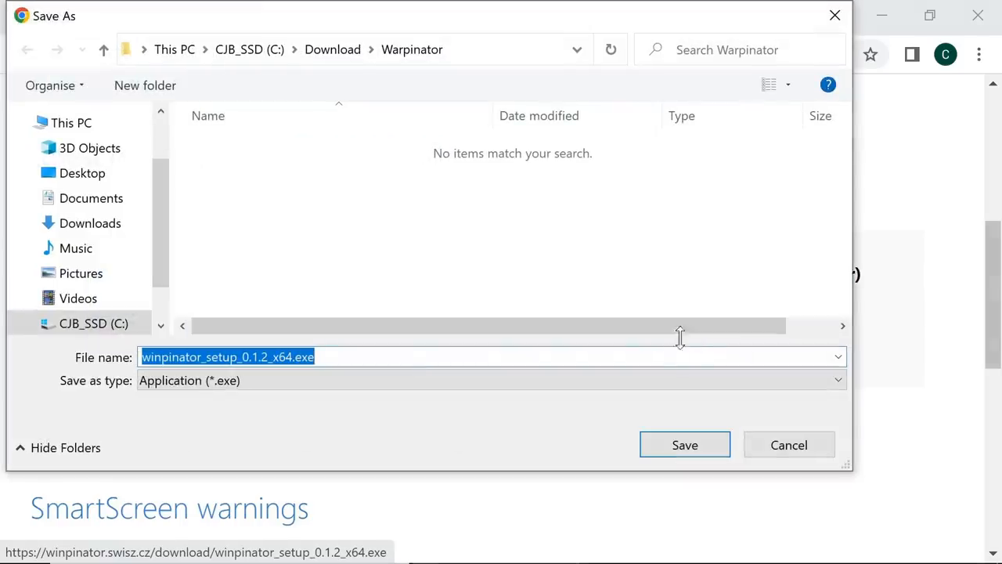
click(684, 445)
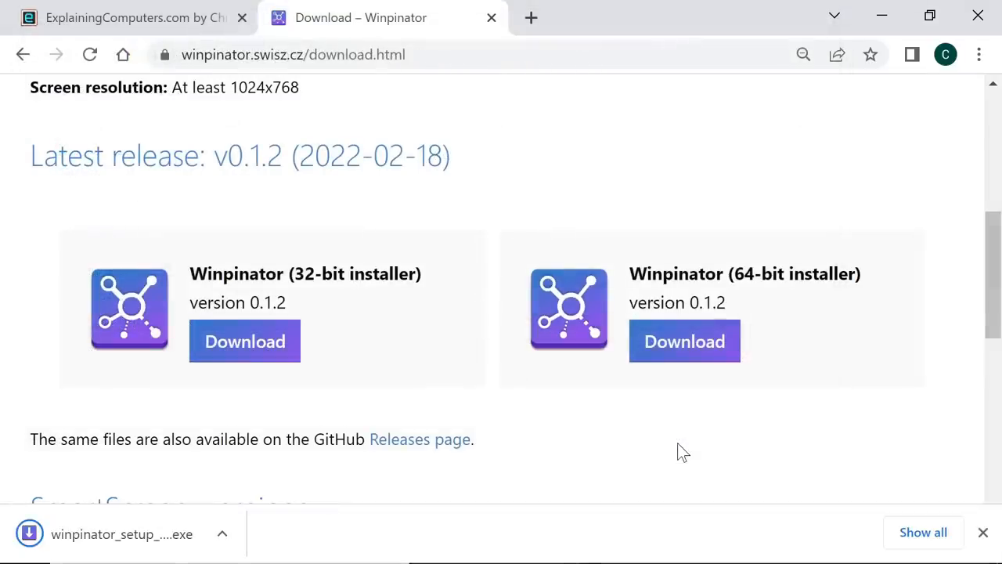
mouse_move(165, 535)
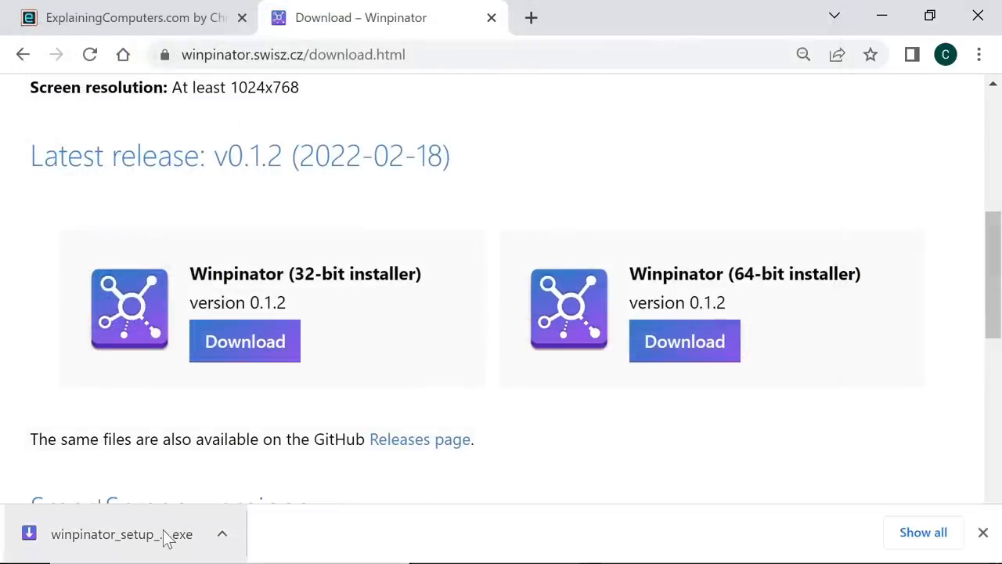
- Run the downloaded Winpinator .exe past SmartScreen (More info, Run anyway) and approve UAC
click(122, 532)
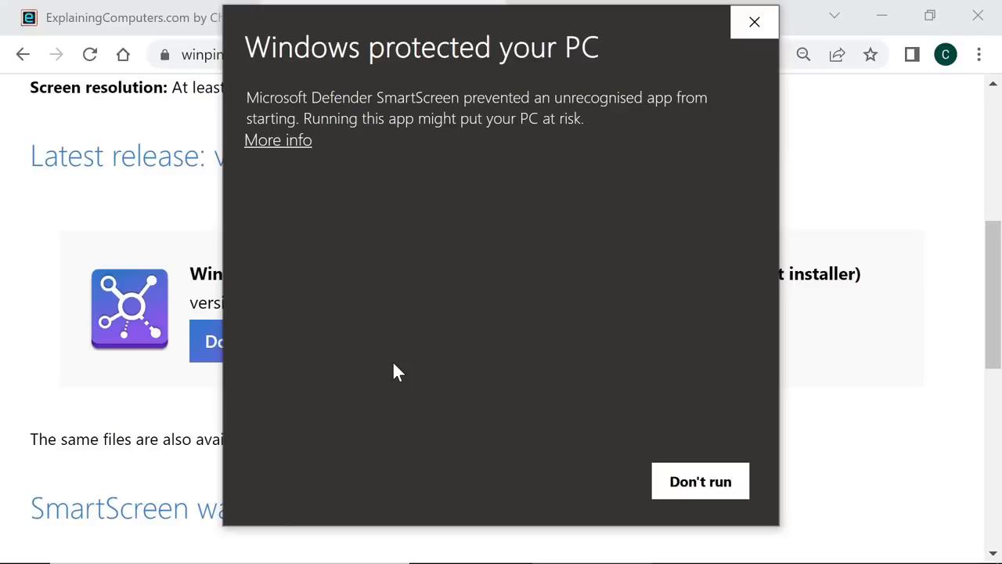
mouse_move(294, 148)
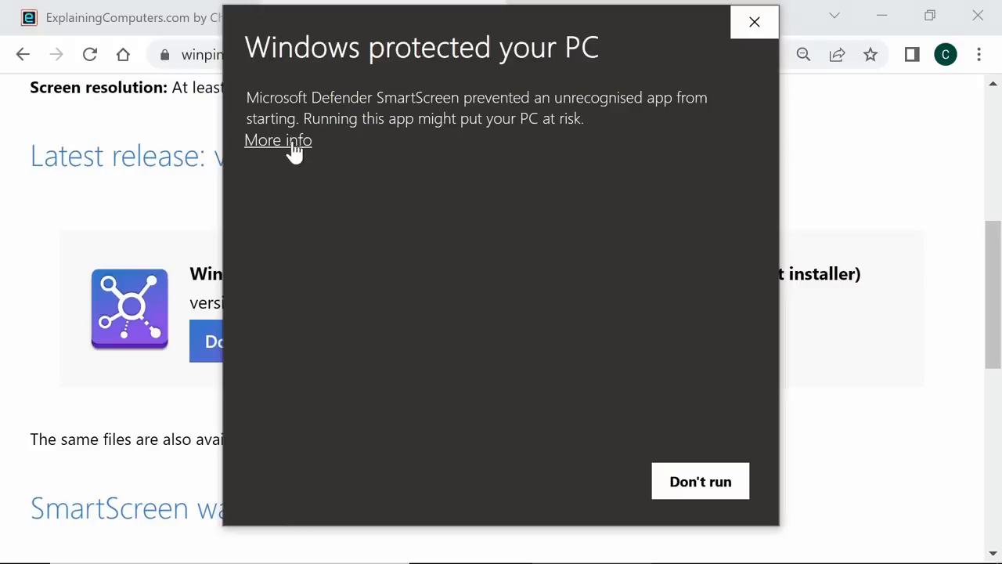
click(279, 139)
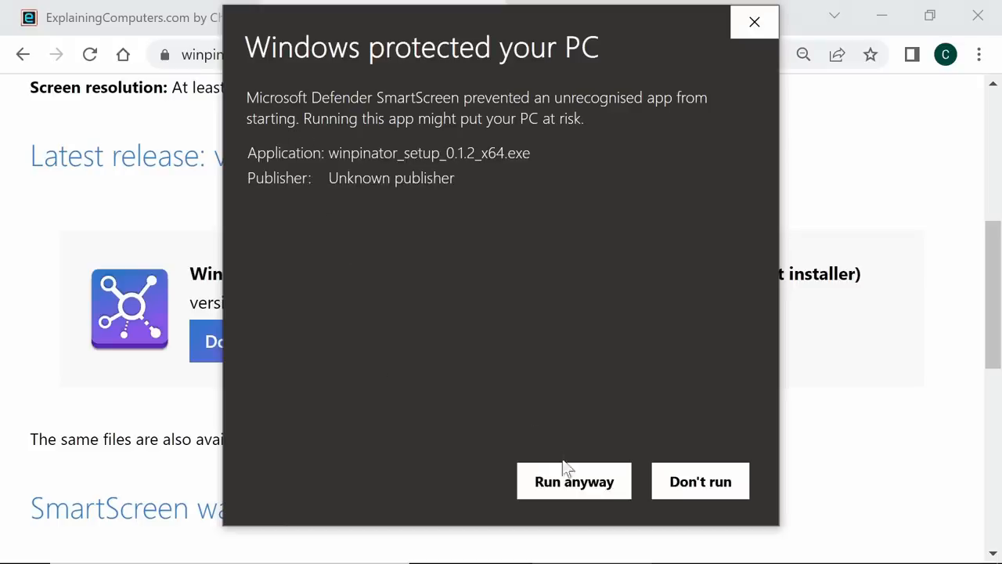
click(573, 481)
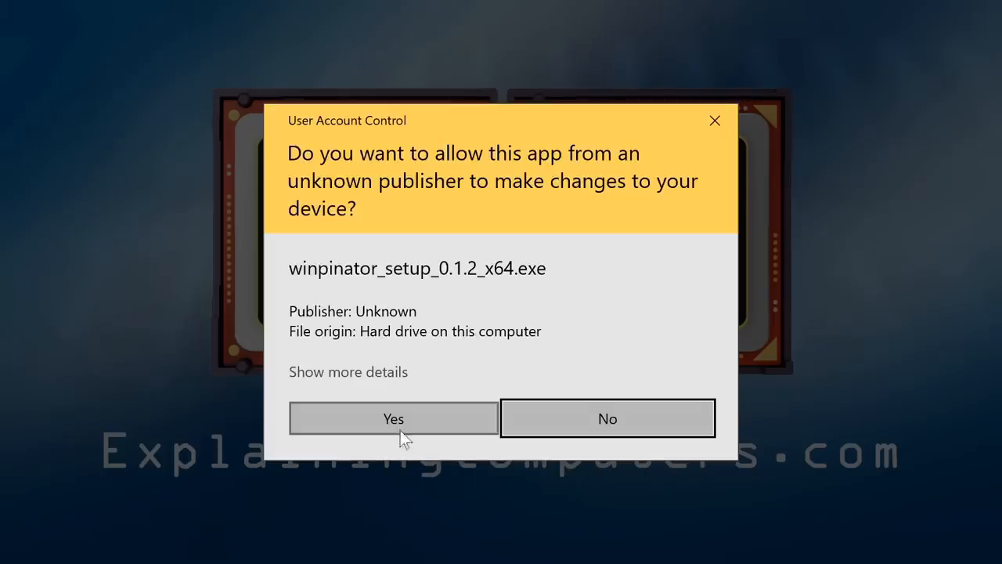
click(393, 416)
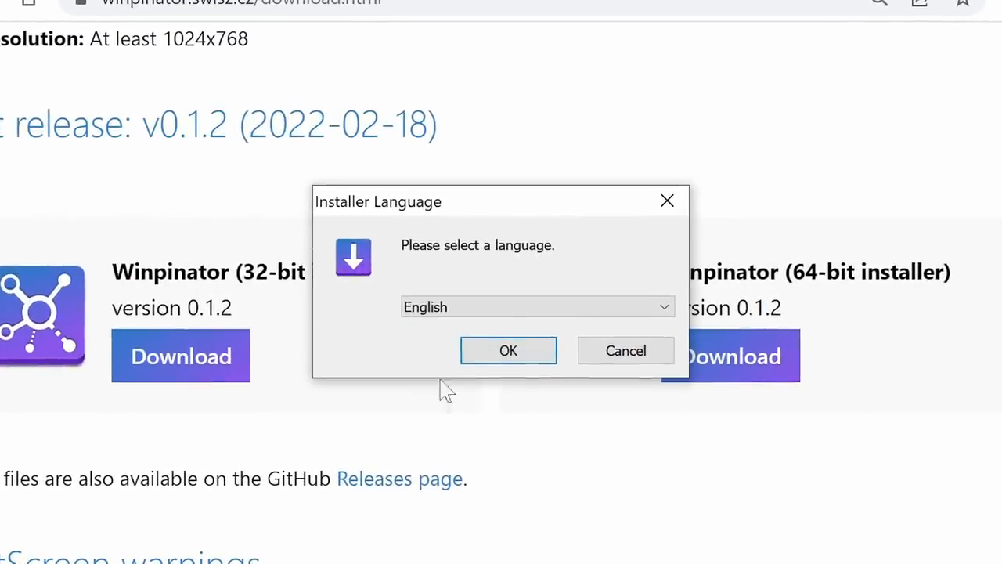
- Install Winpinator in English with the default folder, components and shortcuts
click(507, 351)
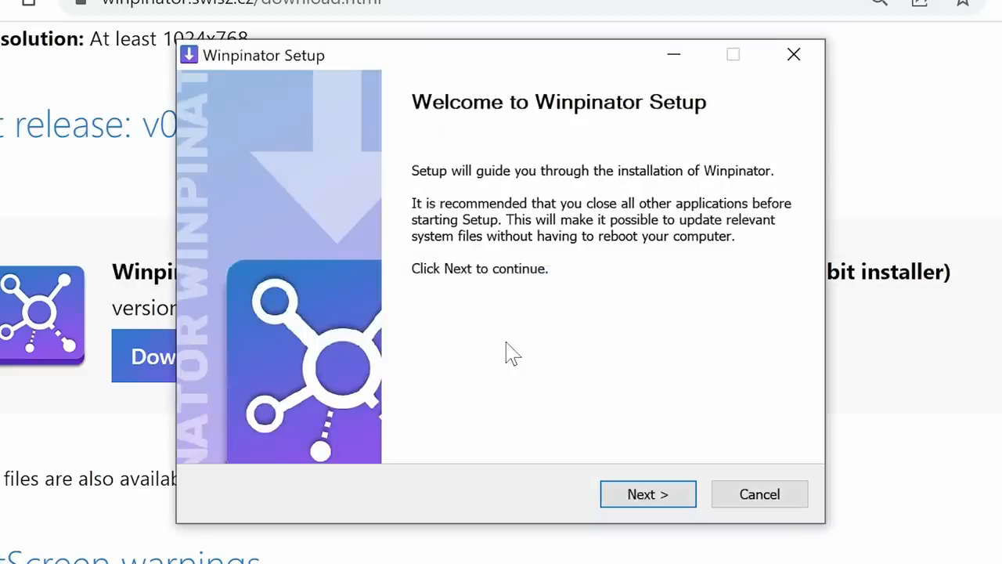
click(648, 495)
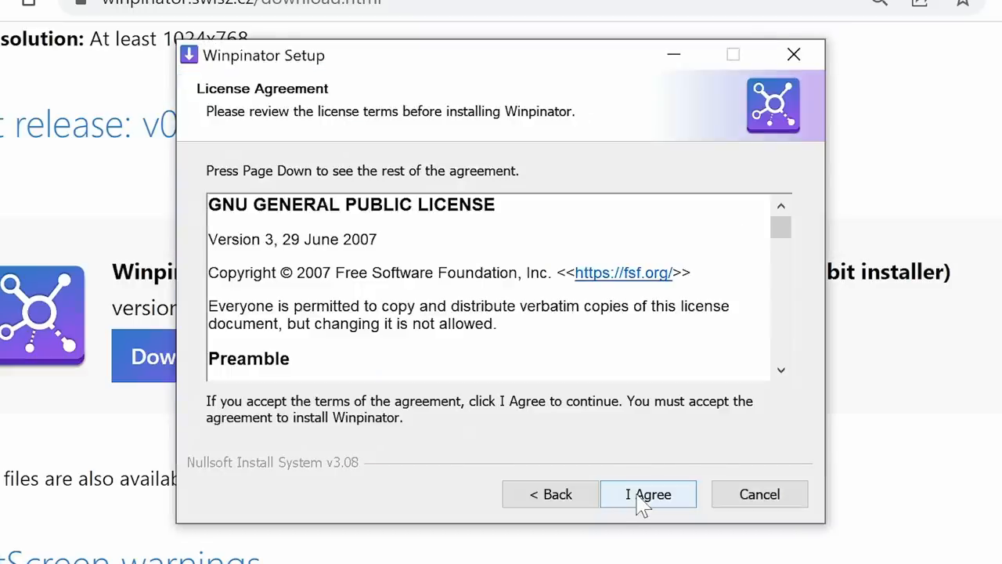
click(648, 494)
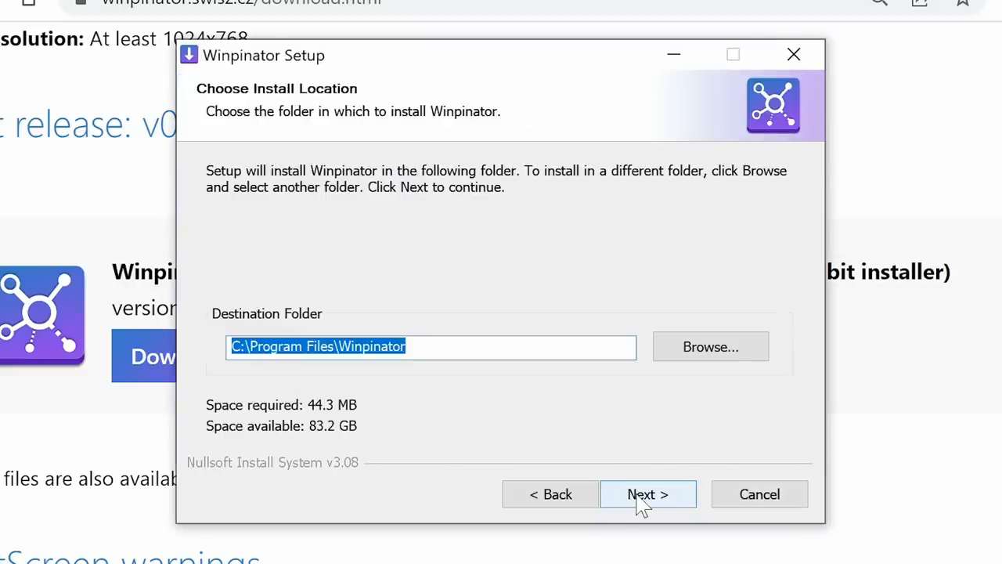
click(647, 495)
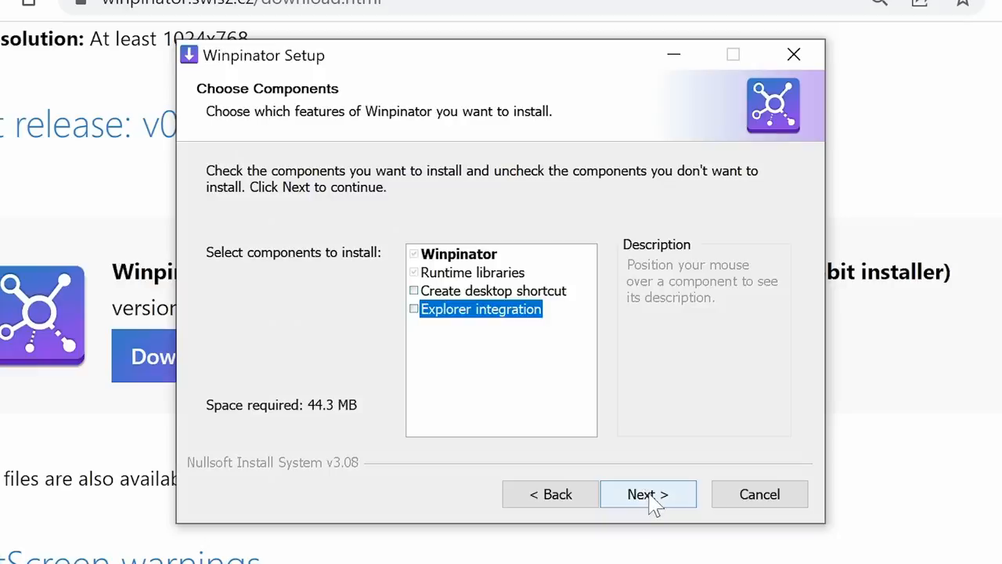
click(648, 495)
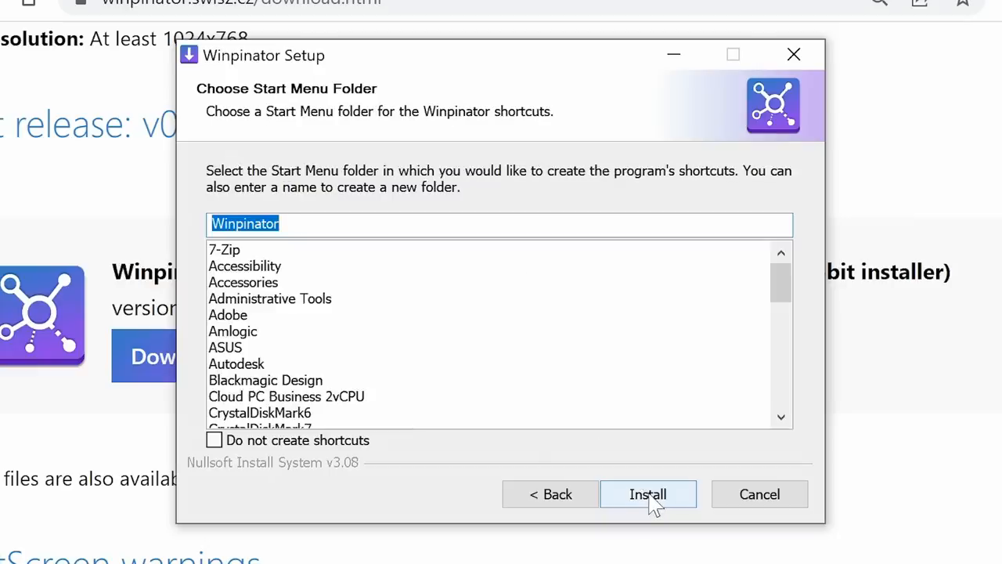
click(648, 495)
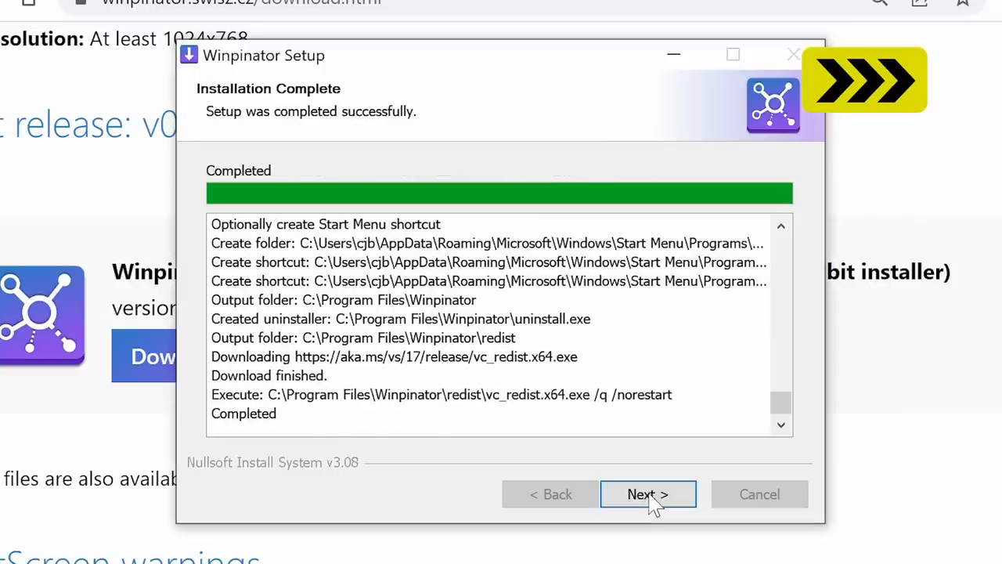
- Finish setup with Show Release notes unticked so Winpinator launches
click(648, 494)
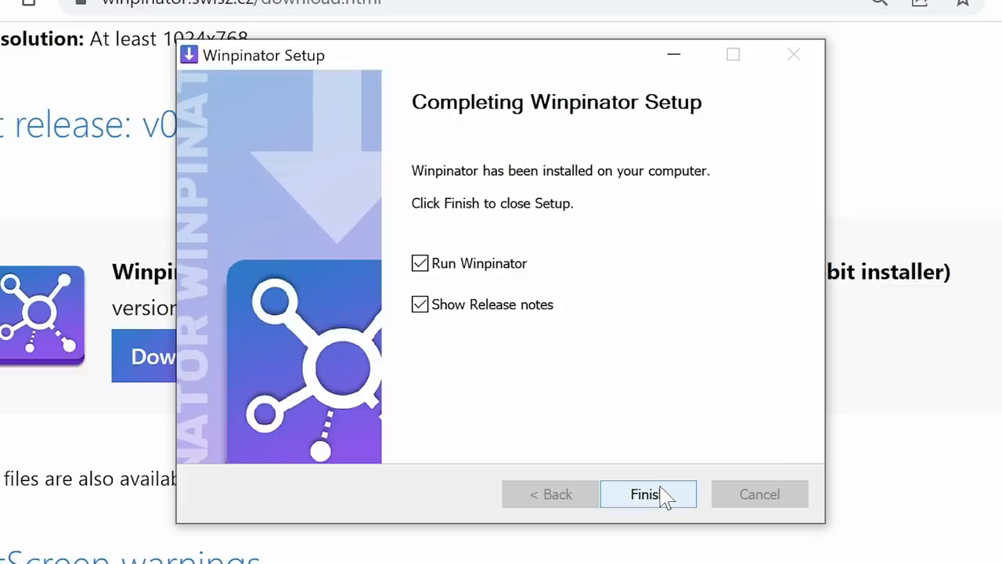
mouse_move(609, 467)
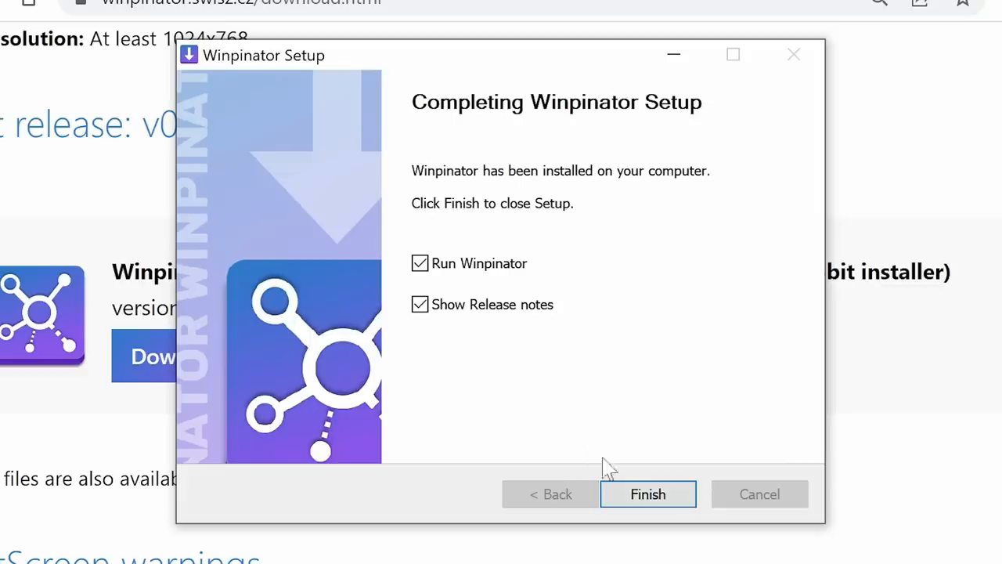
click(420, 304)
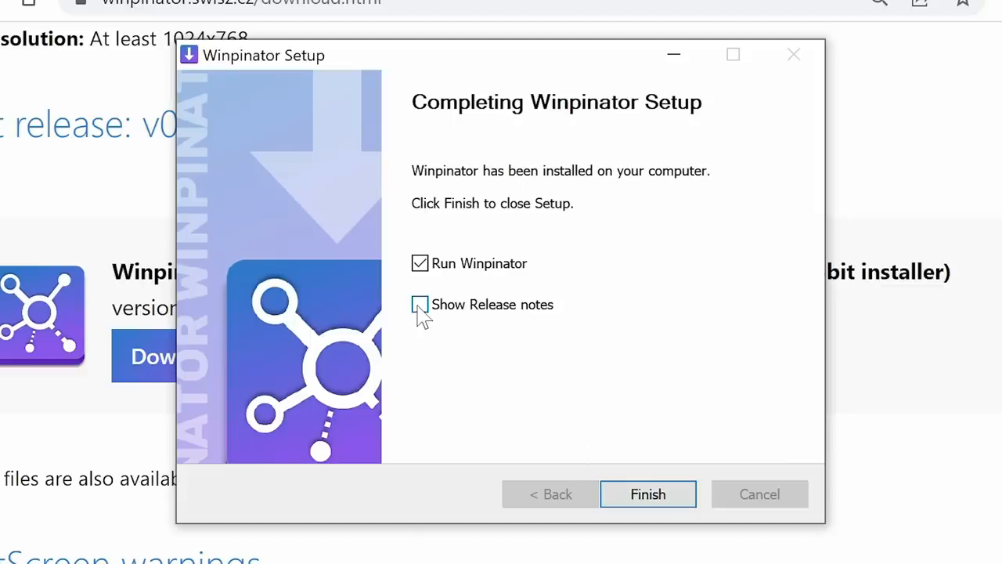
click(648, 495)
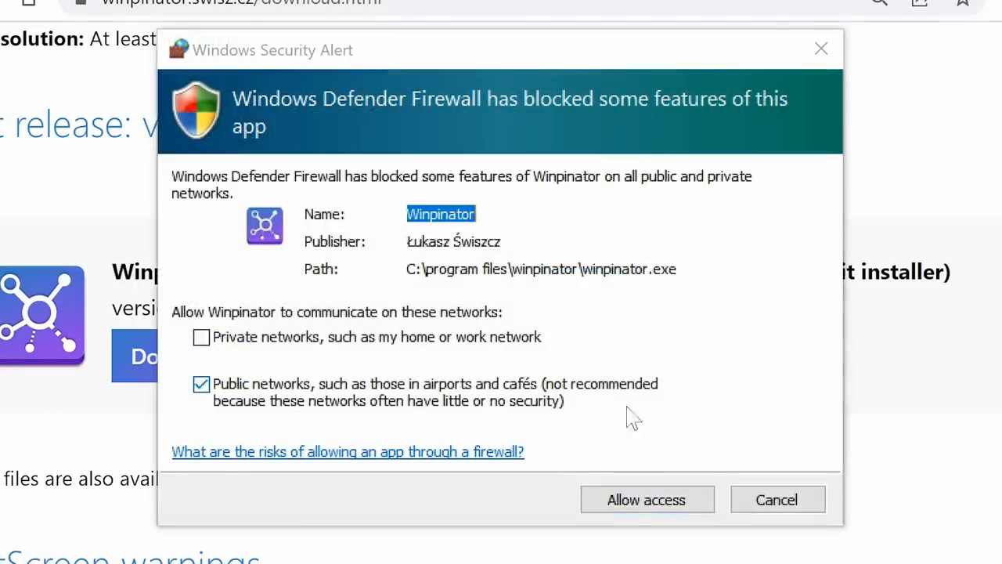
mouse_move(610, 337)
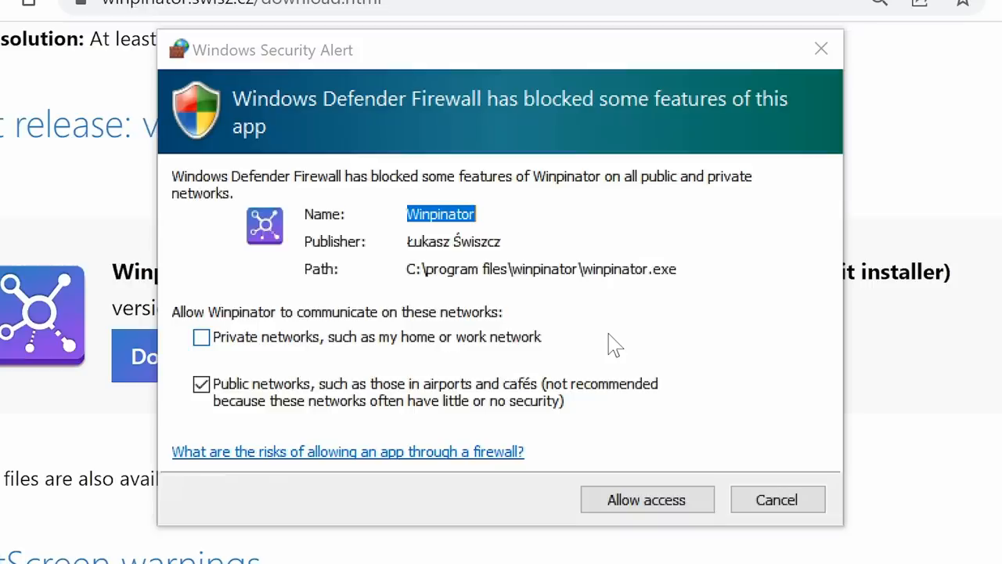
mouse_move(646, 499)
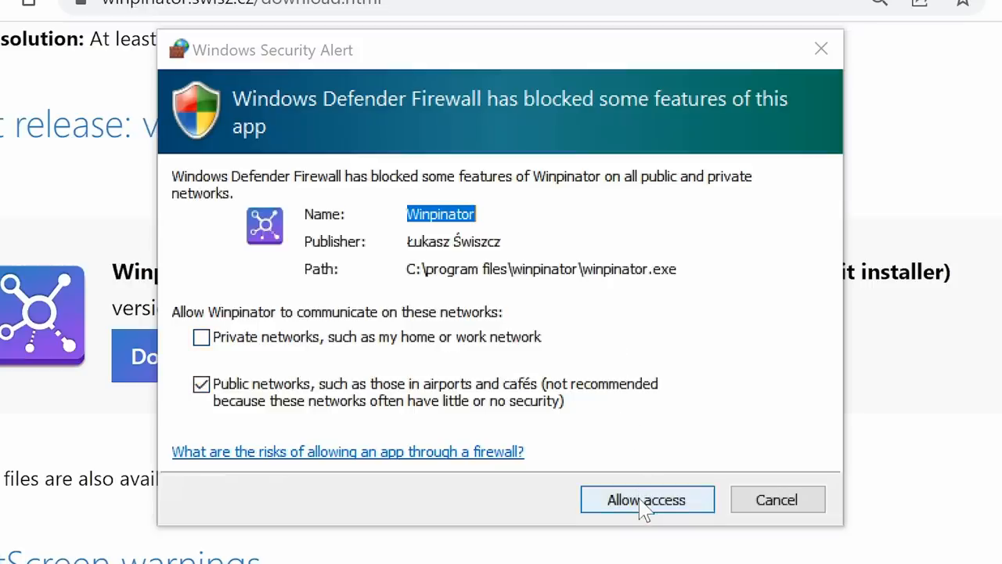
- Allow Winpinator access through Windows Defender Firewall on public networks
click(645, 499)
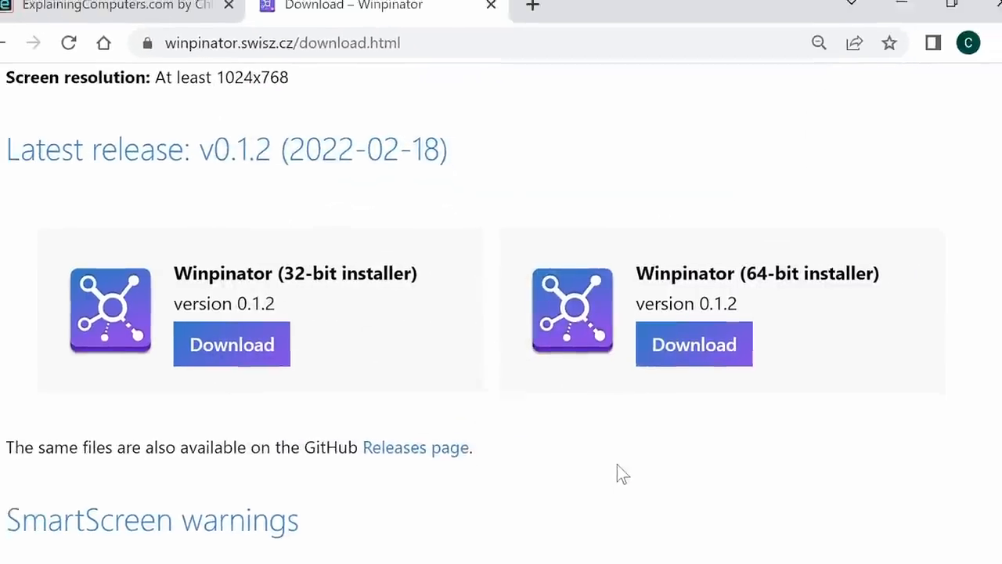
scroll(down, 3)
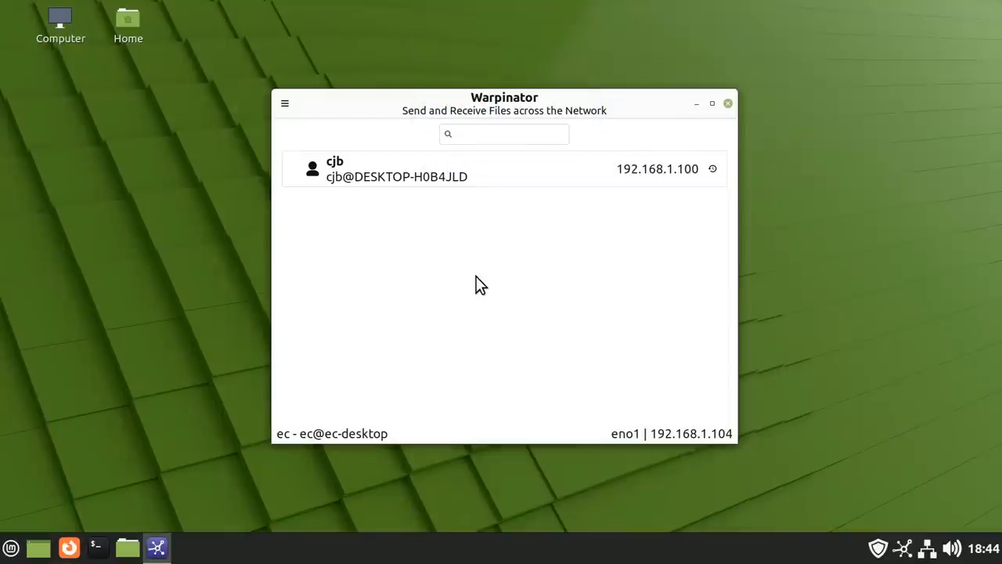
mouse_move(426, 184)
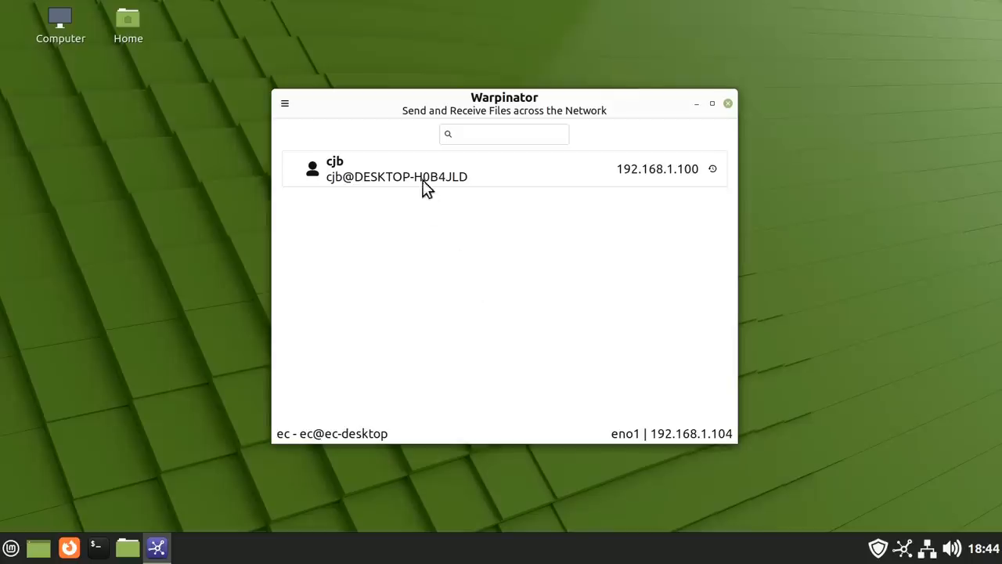
- Send Zebra_Like_Thing_01.jpg from Pictures/London_Zoo to the Windows peer
click(396, 169)
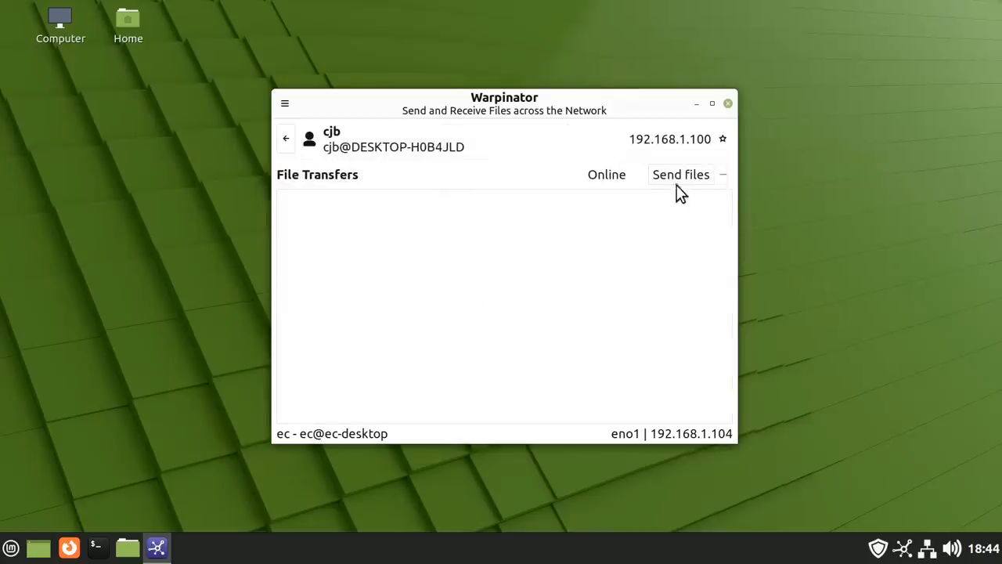
click(680, 174)
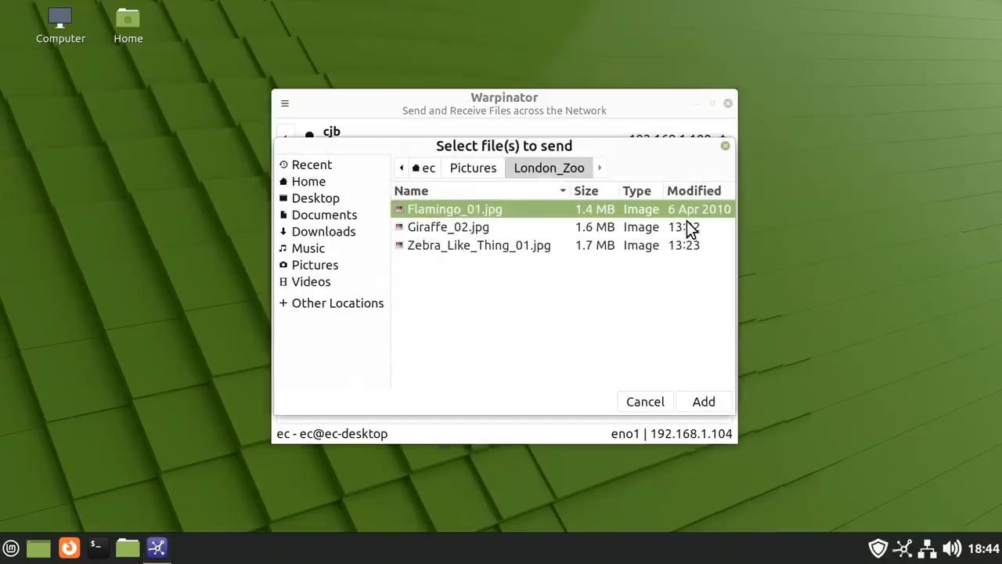
mouse_move(545, 272)
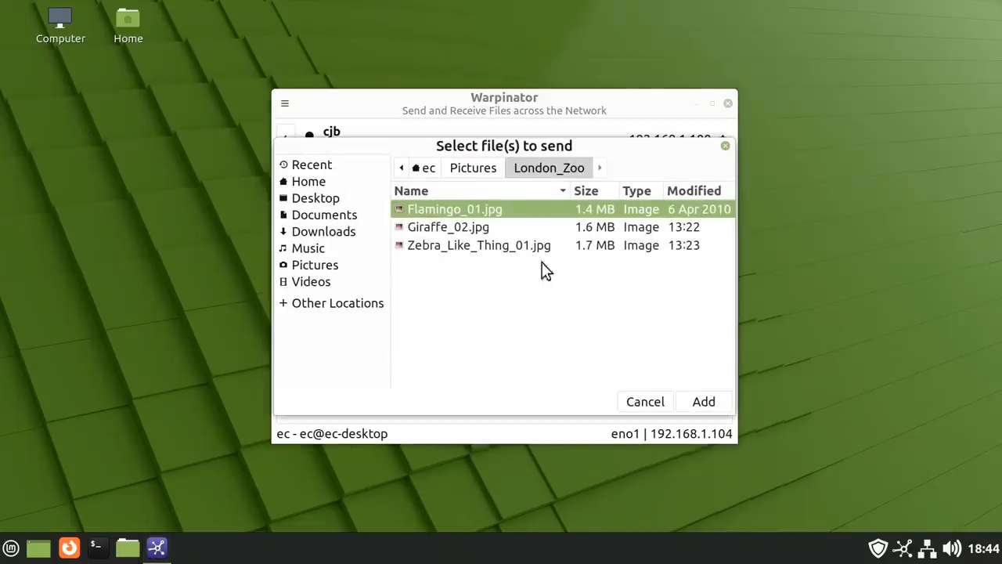
click(479, 244)
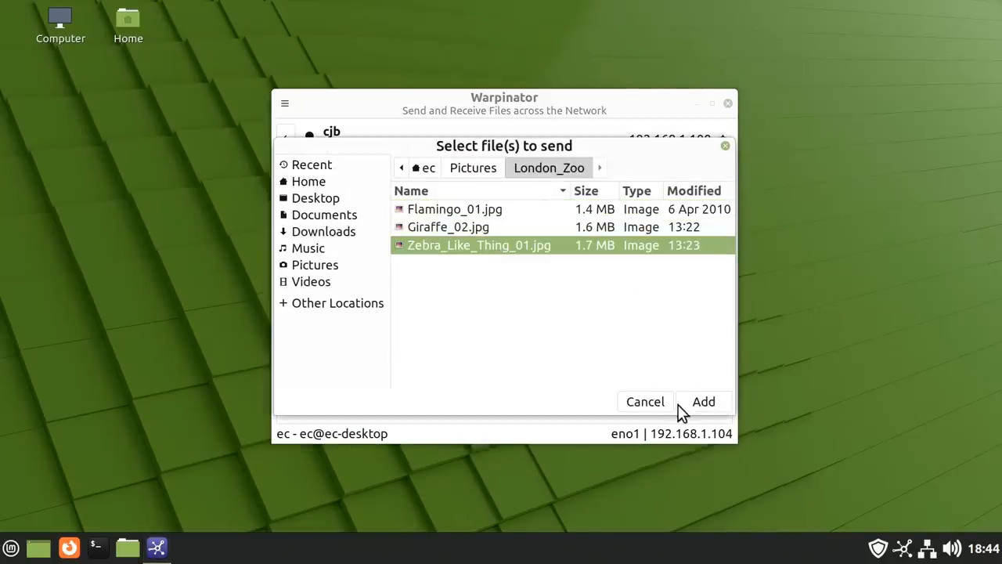
click(703, 401)
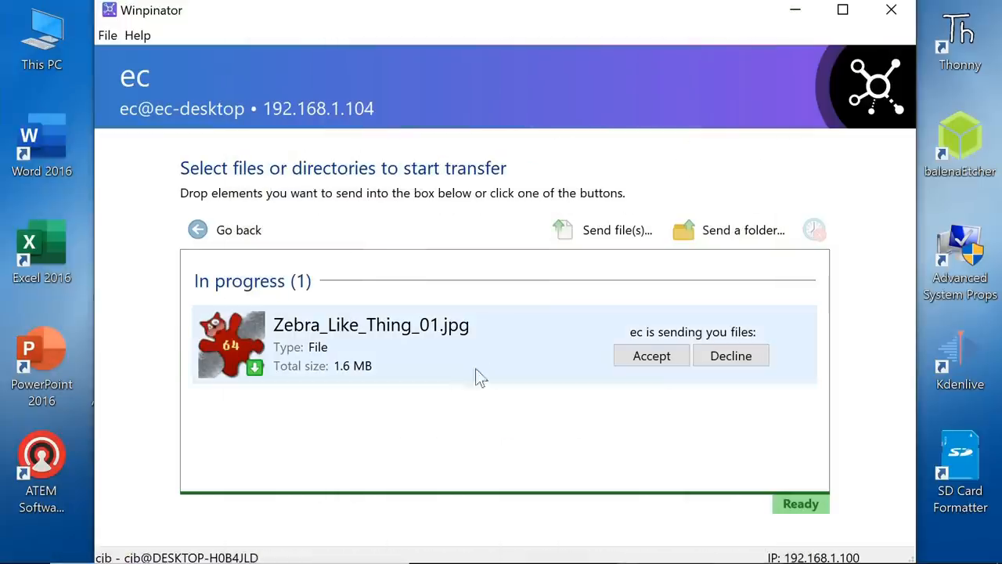
- Accept the incoming zebra photo and send ETF_AI_Robots_THUMB_AA.jpg back to the Mint computer
click(651, 355)
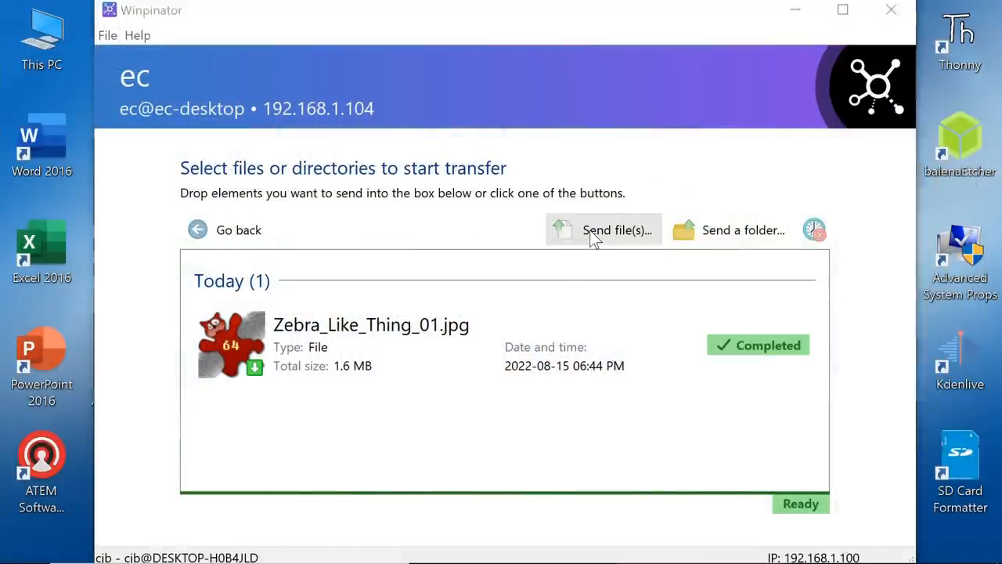
click(617, 229)
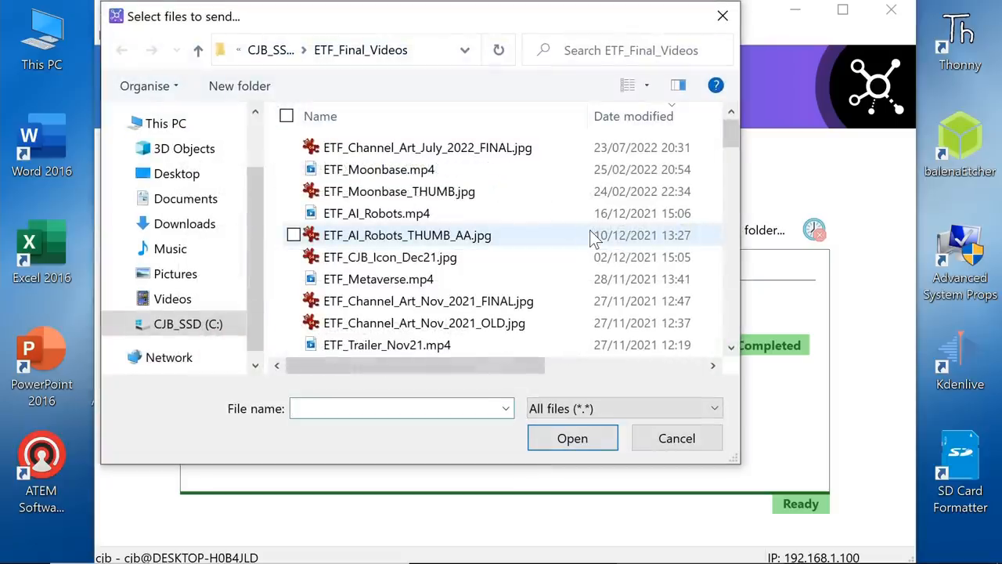
click(407, 235)
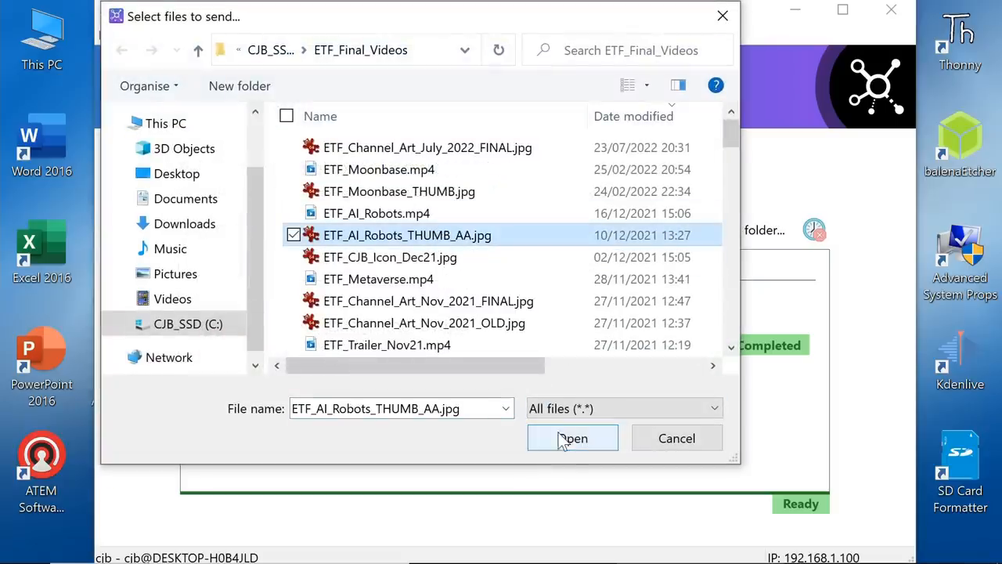
click(573, 438)
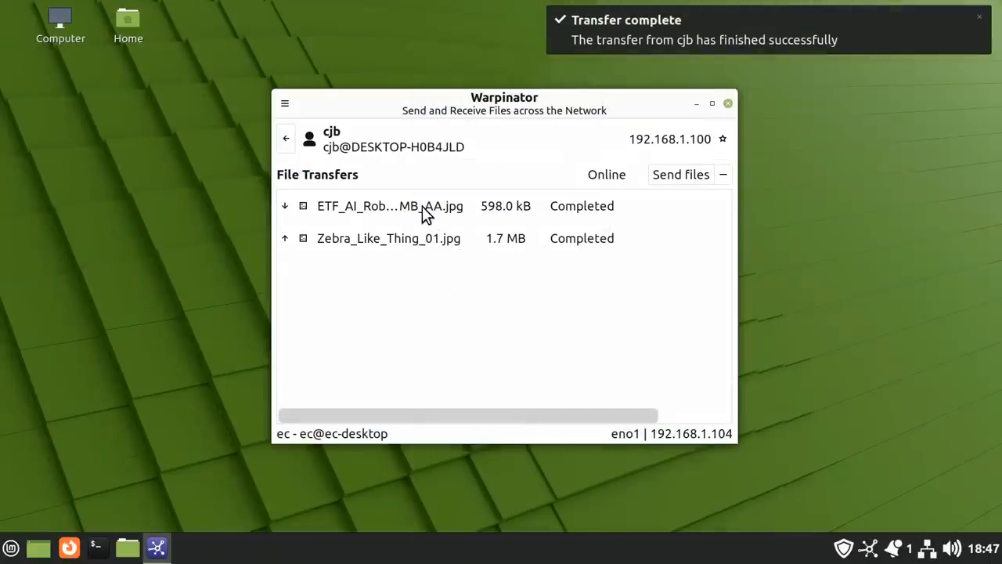
- Open Warpinator's save folder and view the received ETF_AI_Robots_THUMB_AA.jpg in Nemo
click(285, 104)
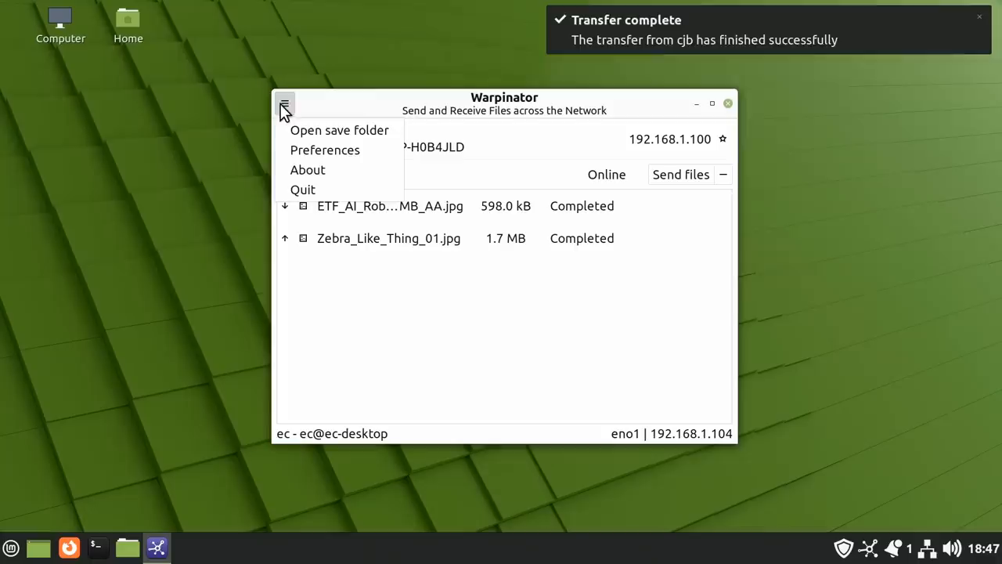
click(338, 130)
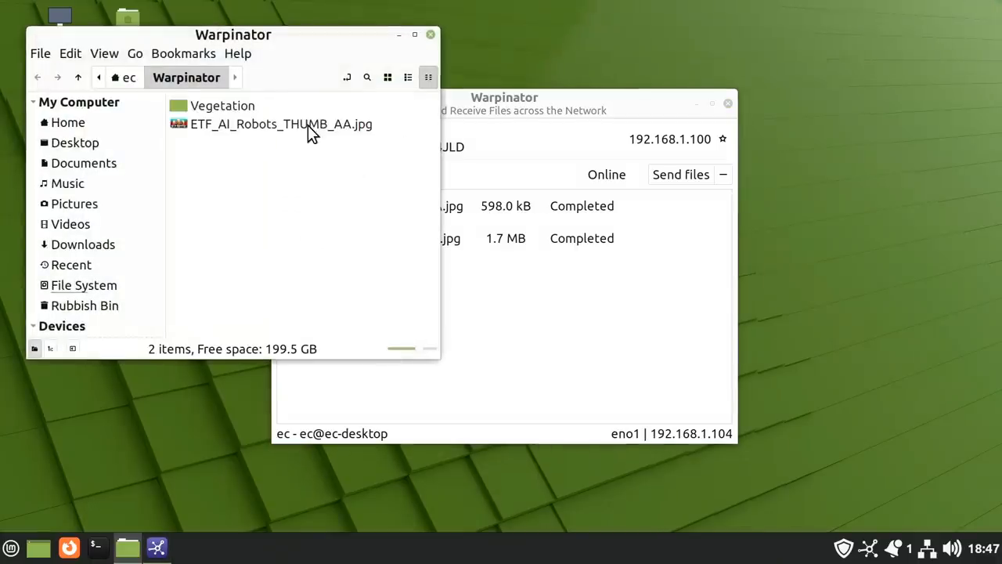
double_click(281, 123)
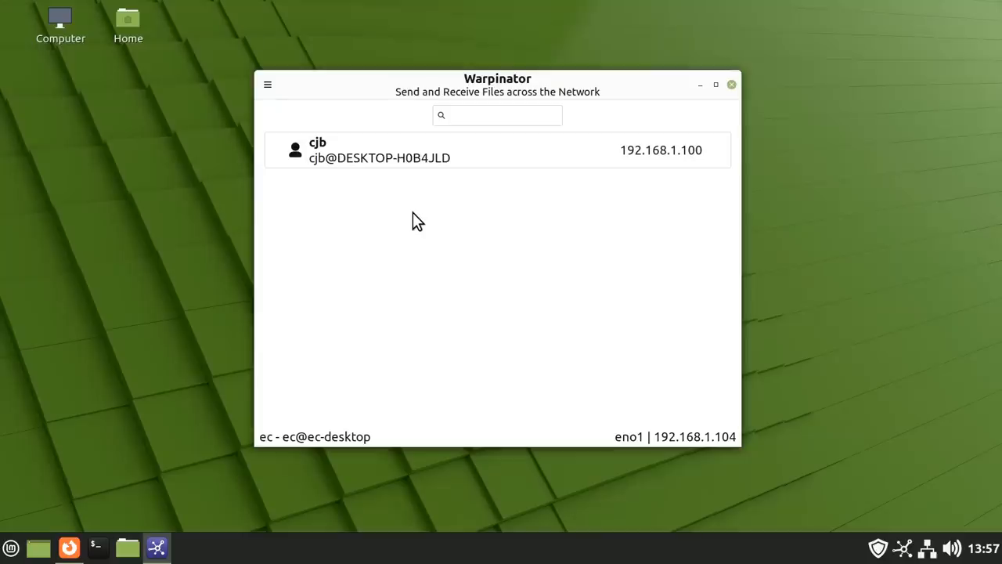
mouse_move(385, 282)
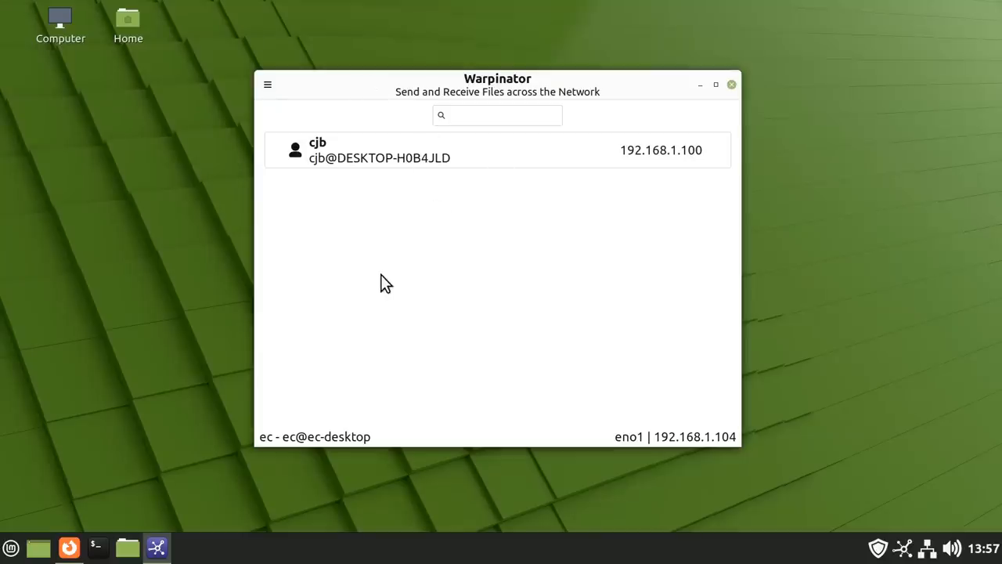
mouse_move(476, 304)
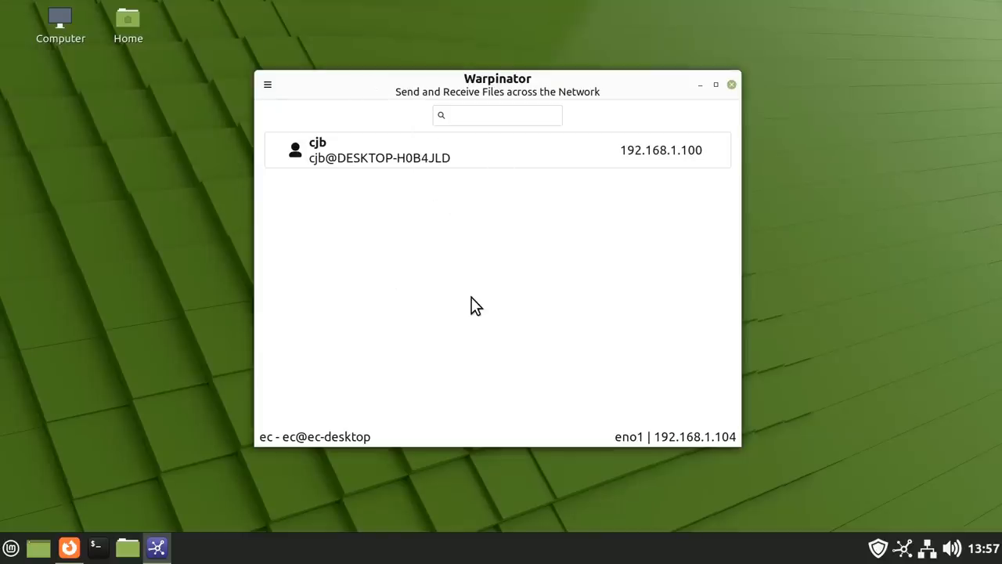